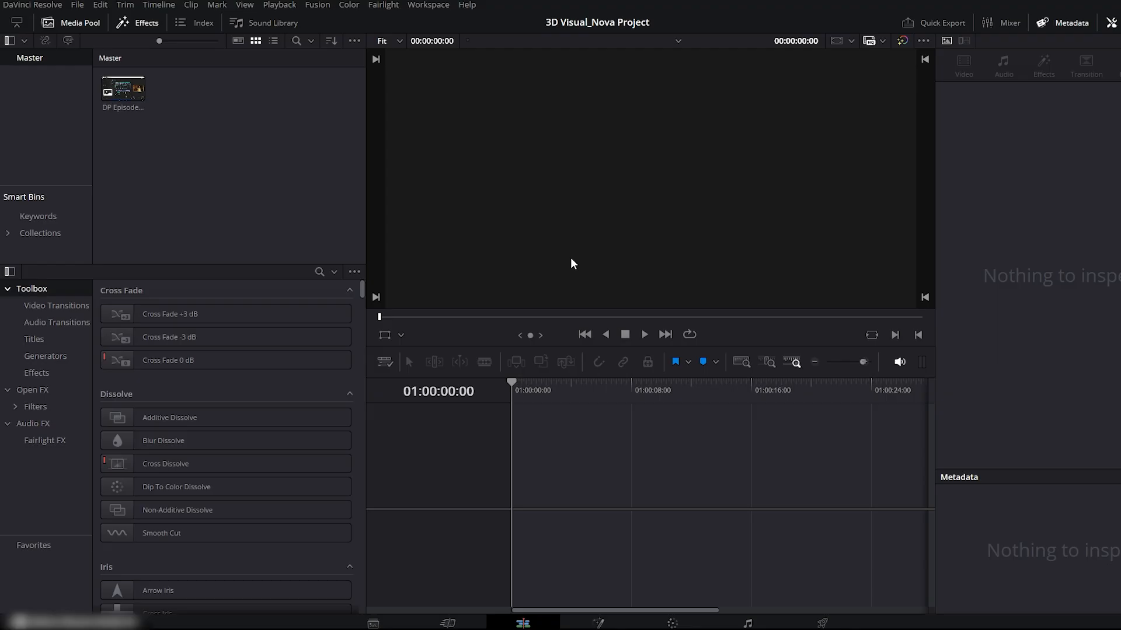
{"action": "mouse_move", "coordinate": [512, 452]}
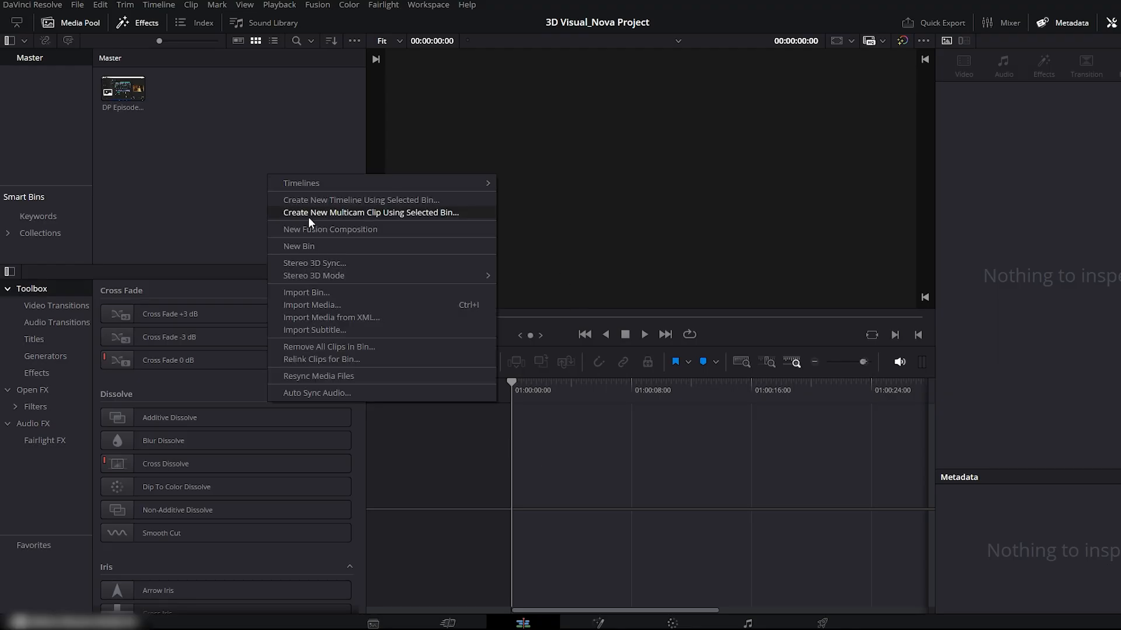
{"action": "mouse_move", "coordinate": [360, 230]}
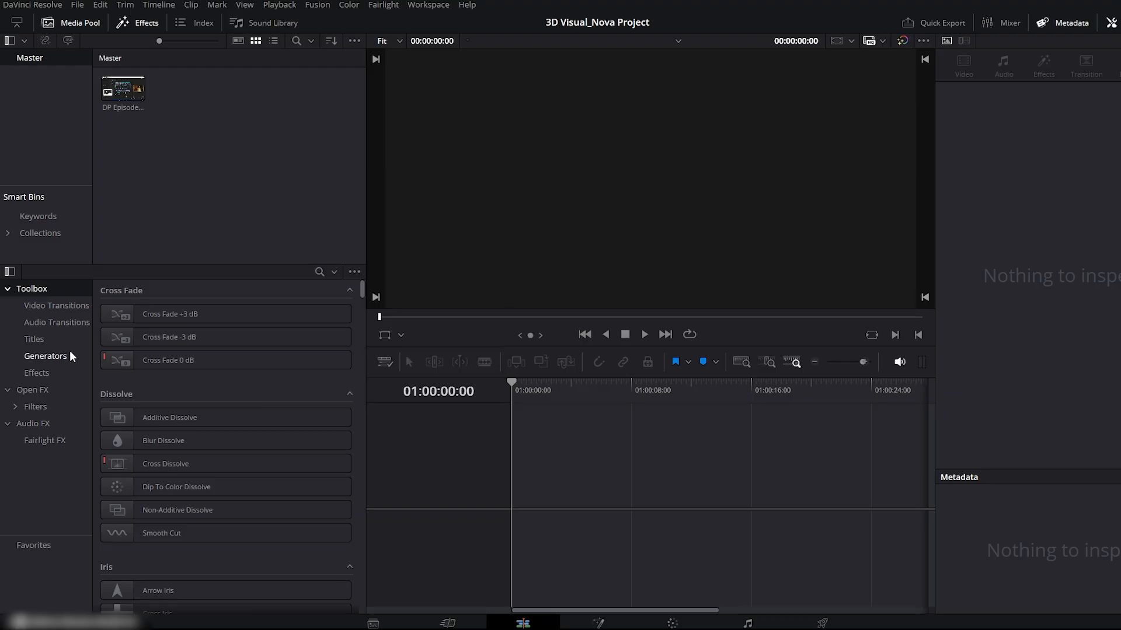
- Place a Fusion Composition from the Effects library on a new timeline and extend it to about eight seconds
{"action": "left_click", "coordinate": [36, 372]}
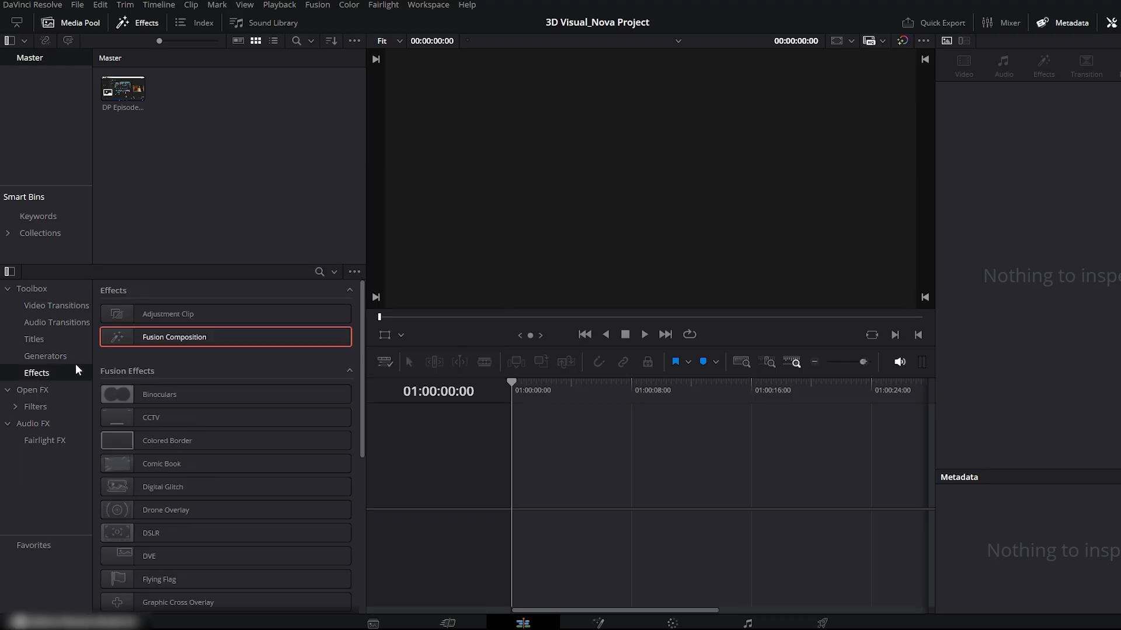
{"action": "left_click_drag", "start_coordinate": [174, 336], "coordinate": [585, 464]}
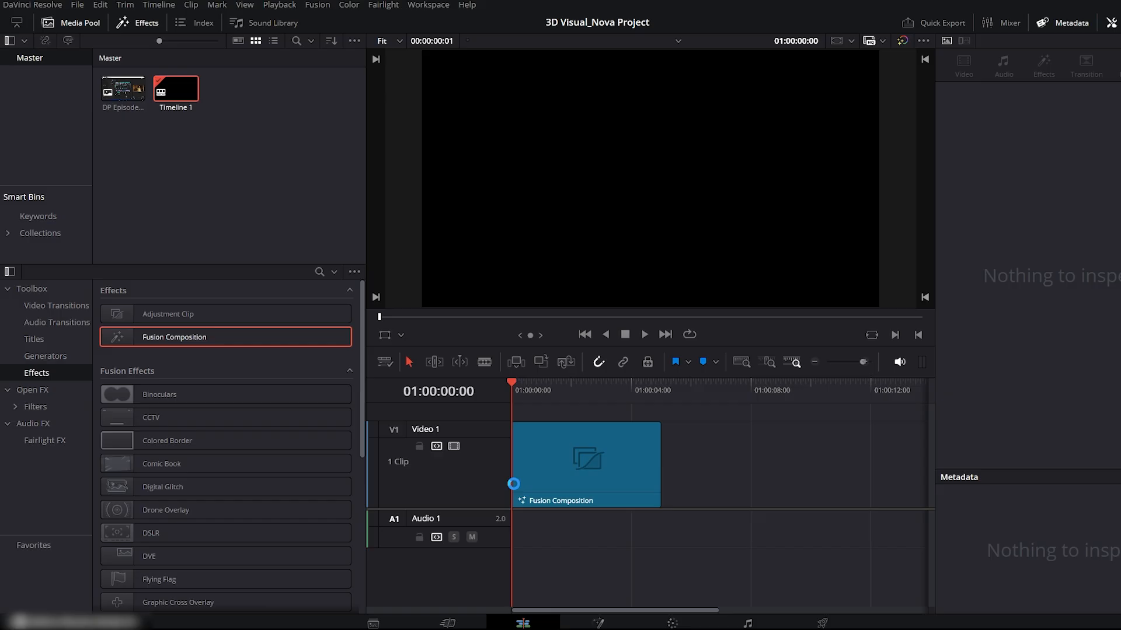
{"action": "left_click", "coordinate": [585, 464]}
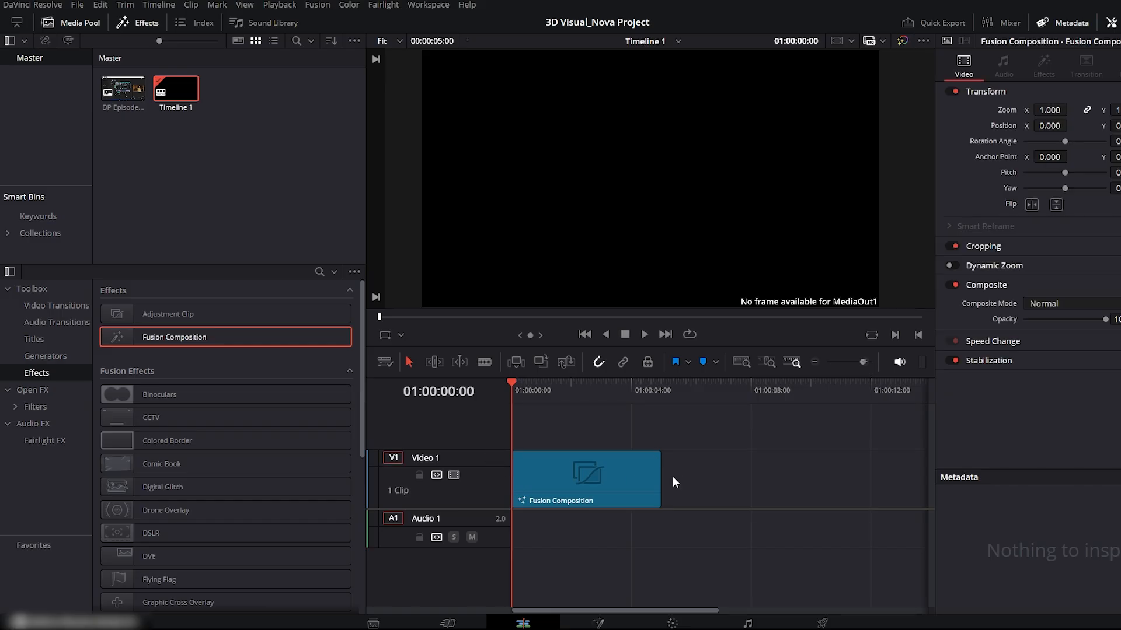
{"action": "left_click_drag", "start_coordinate": [658, 479], "coordinate": [747, 479]}
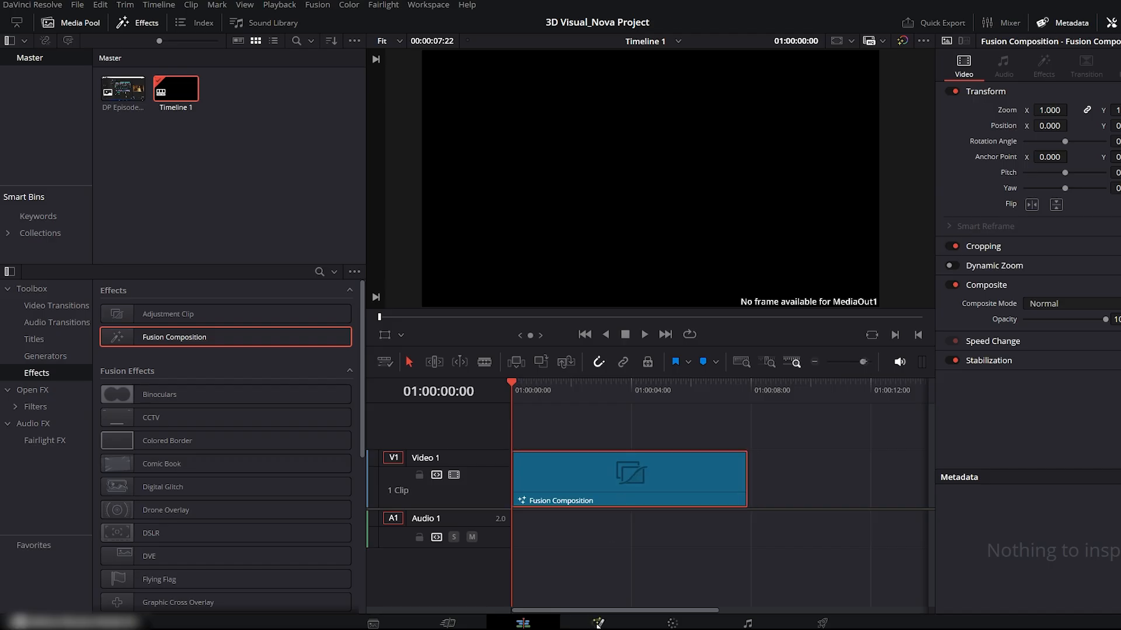
- Enter the Fusion page and move MediaOut1 to the right side of the node editor
{"action": "left_click", "coordinate": [597, 623]}
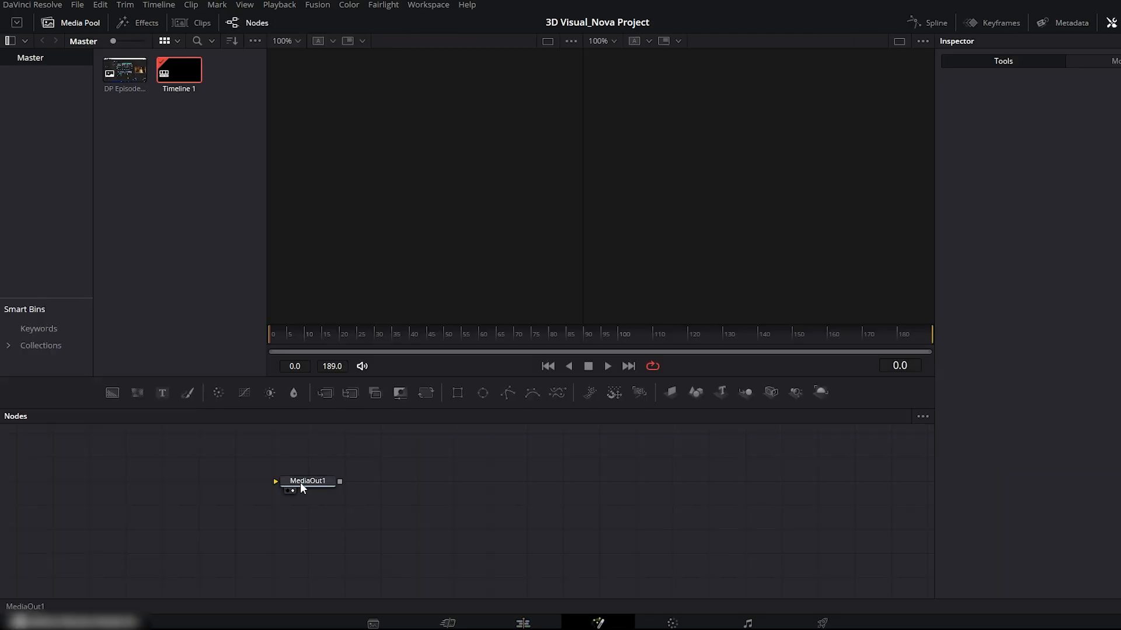
{"action": "left_click_drag", "start_coordinate": [307, 479], "coordinate": [711, 499]}
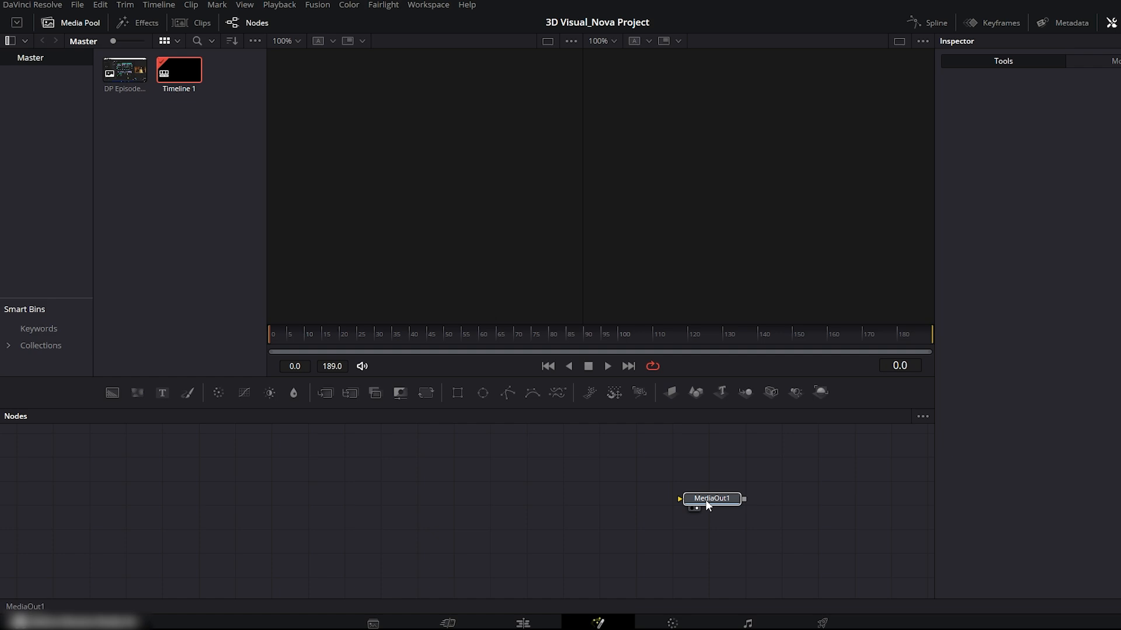
{"action": "left_click", "coordinate": [712, 499]}
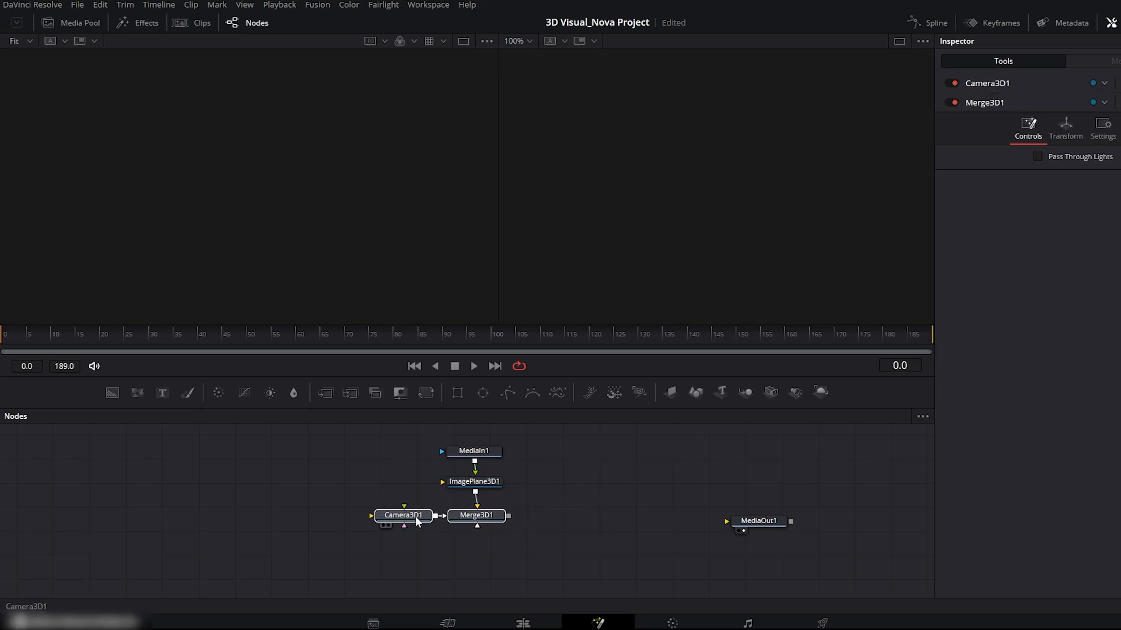
- Add Renderer3D1 after Merge3D1, position it below the merge and select it
{"action": "left_click", "coordinate": [821, 392]}
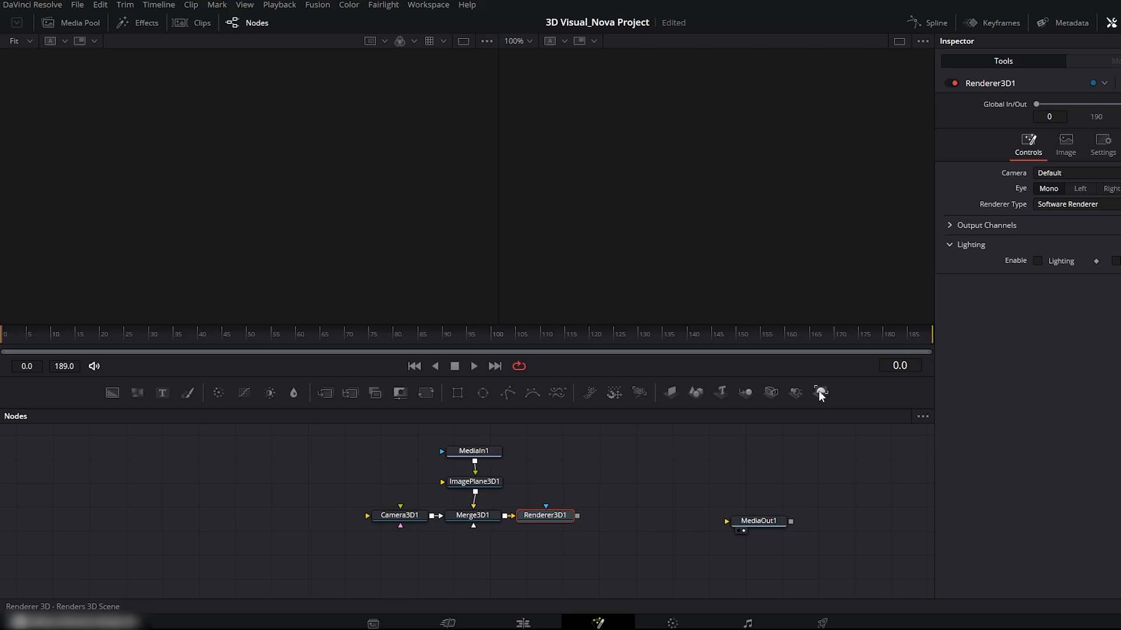
{"action": "left_click_drag", "start_coordinate": [545, 515], "coordinate": [473, 548]}
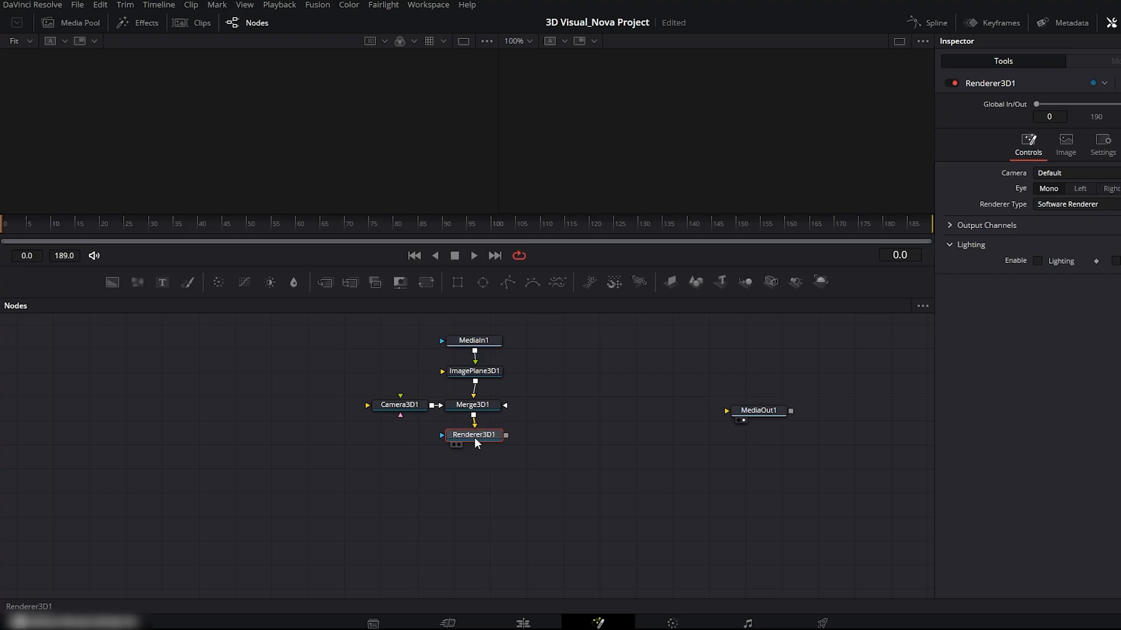
{"action": "left_click", "coordinate": [758, 412]}
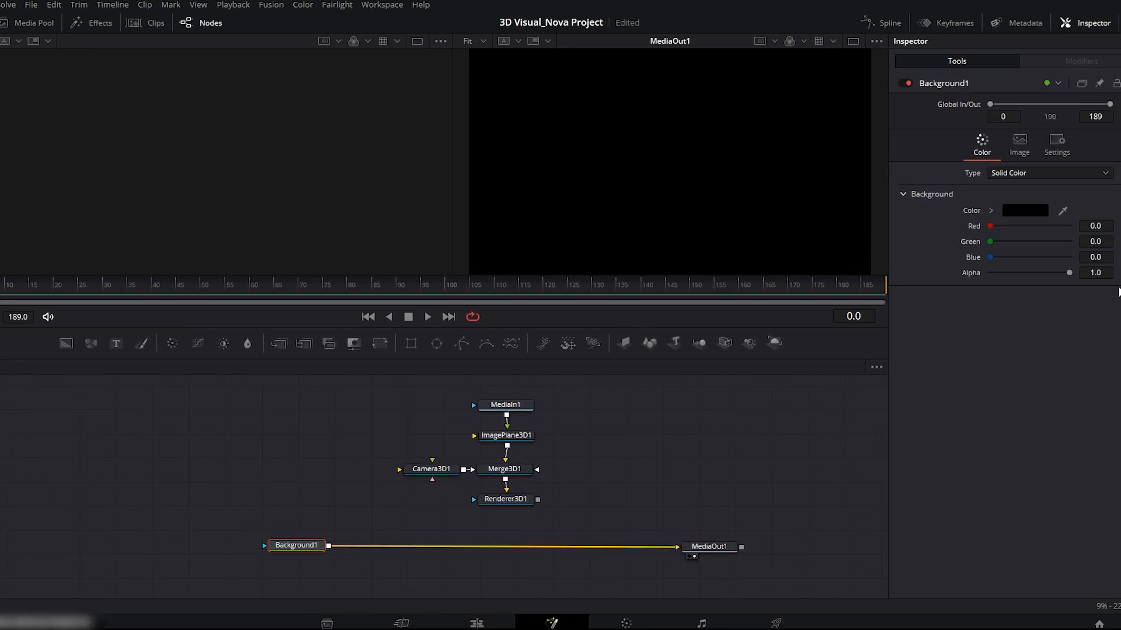
- Drop Background1's Alpha to 0 and merge Renderer3D1 with it into MediaOut1
{"action": "left_click_drag", "start_coordinate": [1070, 272], "coordinate": [1021, 272]}
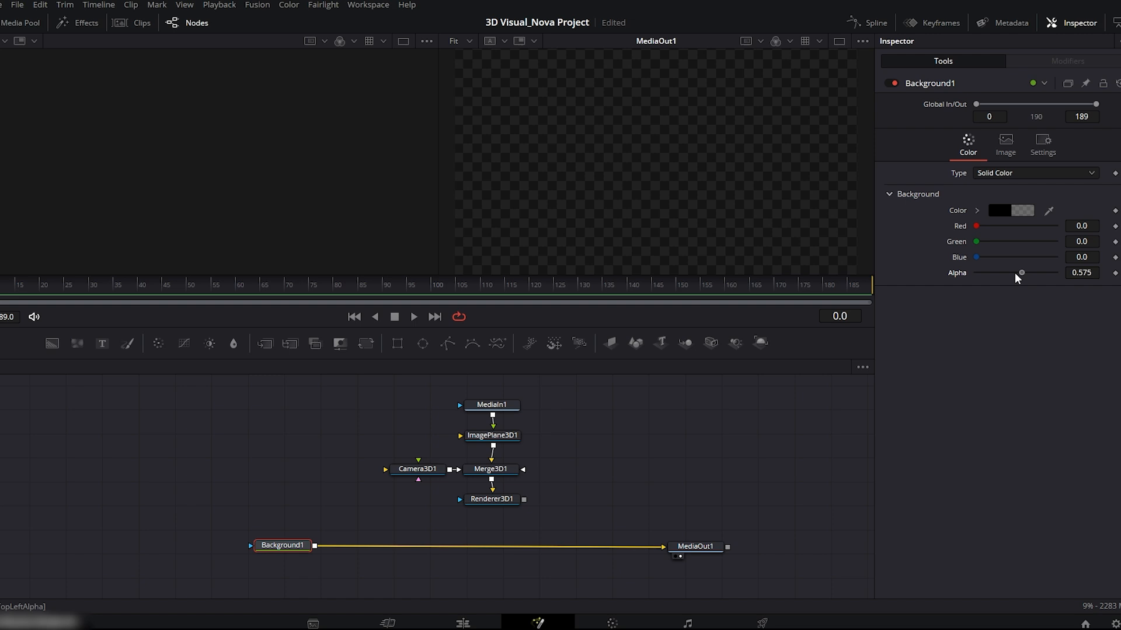
{"action": "left_click_drag", "start_coordinate": [1021, 272], "coordinate": [973, 272]}
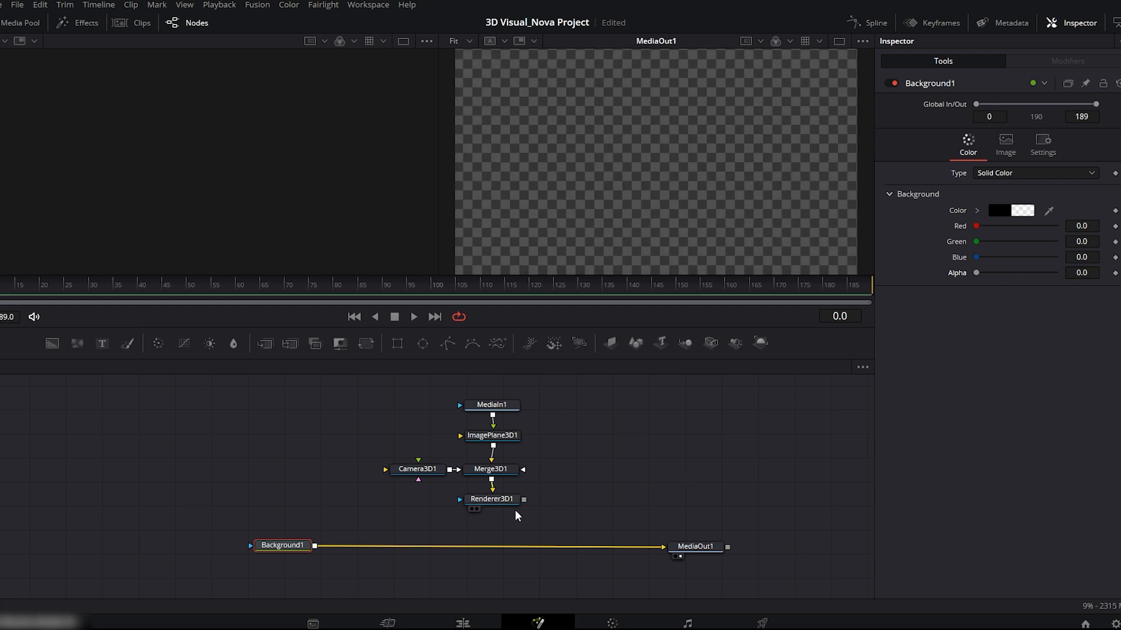
{"action": "left_click_drag", "start_coordinate": [313, 545], "coordinate": [521, 498]}
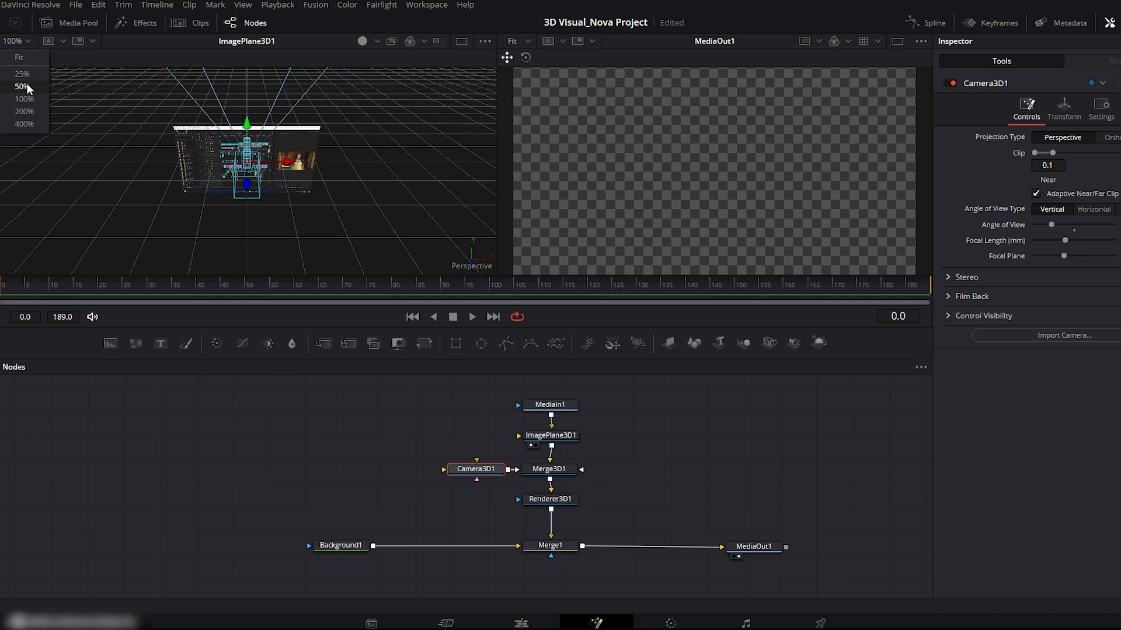
- Set the 3D viewer to 50% and select Camera3D1 in the scene
{"action": "left_click", "coordinate": [22, 87]}
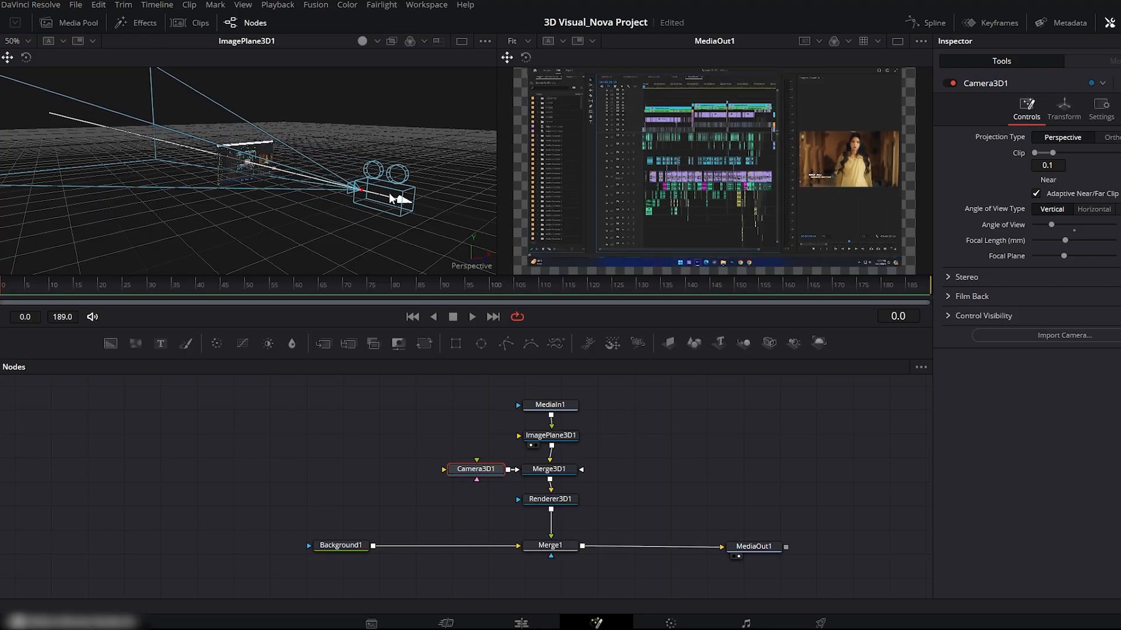
{"action": "left_click", "coordinate": [390, 193]}
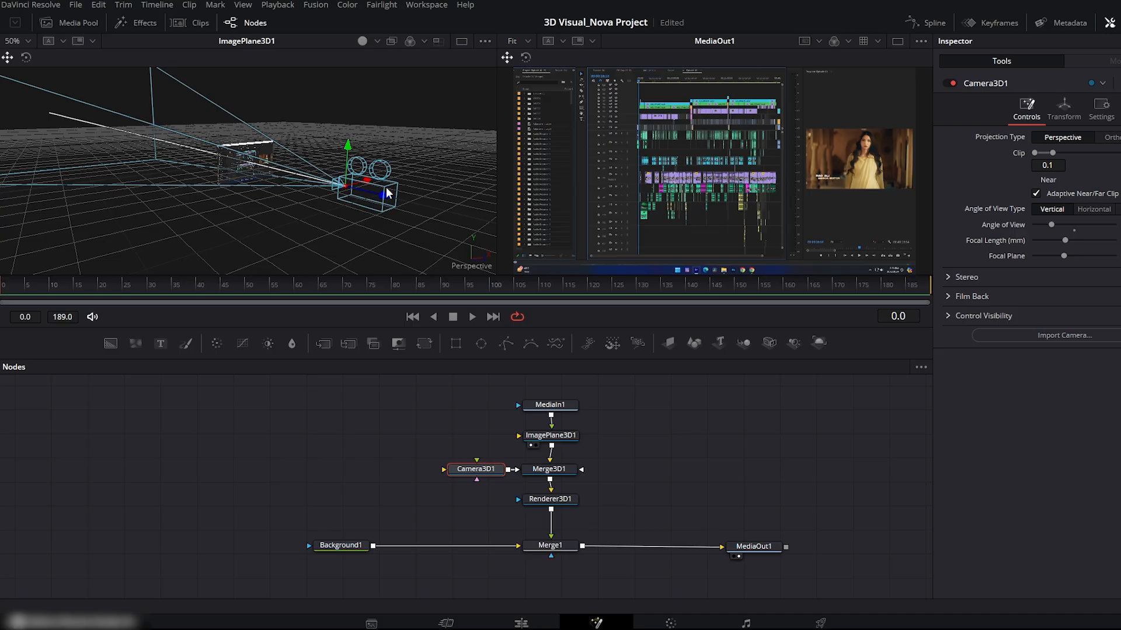
{"action": "mouse_move", "coordinate": [690, 203]}
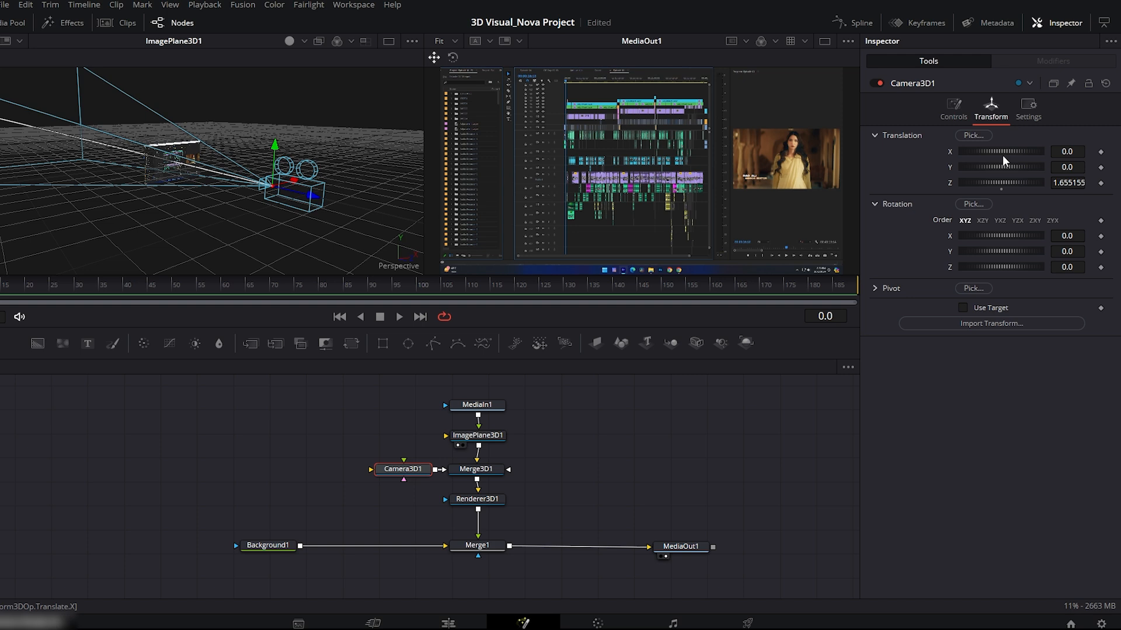
- Shift Camera3D1's X and Y translation and reposition it in the 3D viewer
{"action": "left_click_drag", "start_coordinate": [973, 150], "coordinate": [1022, 150]}
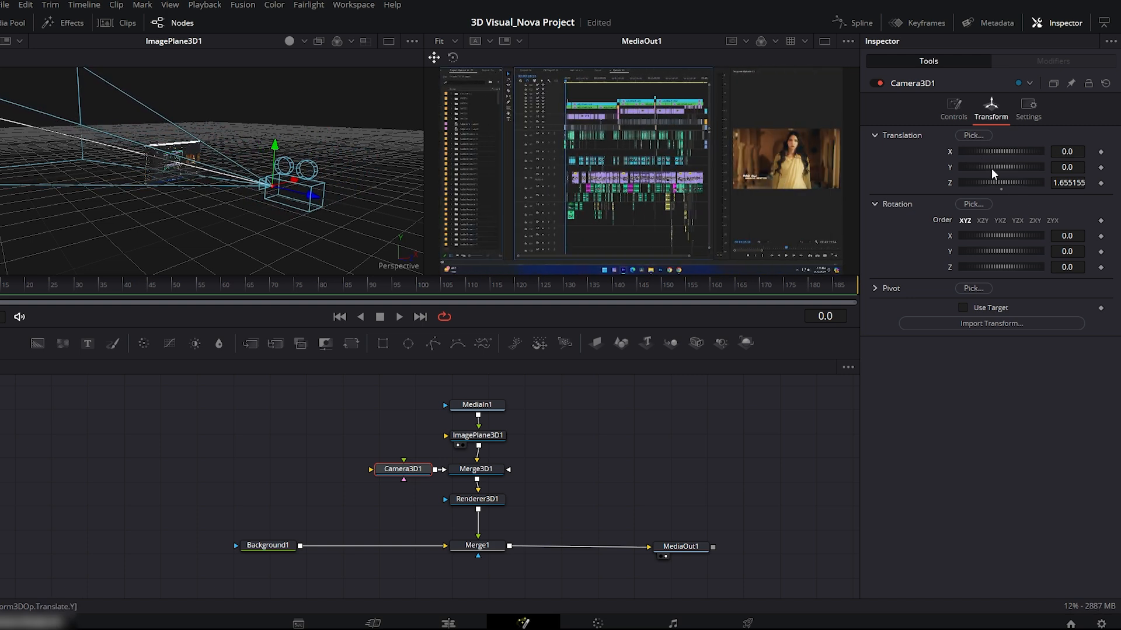
{"action": "left_click_drag", "start_coordinate": [1000, 167], "coordinate": [986, 167]}
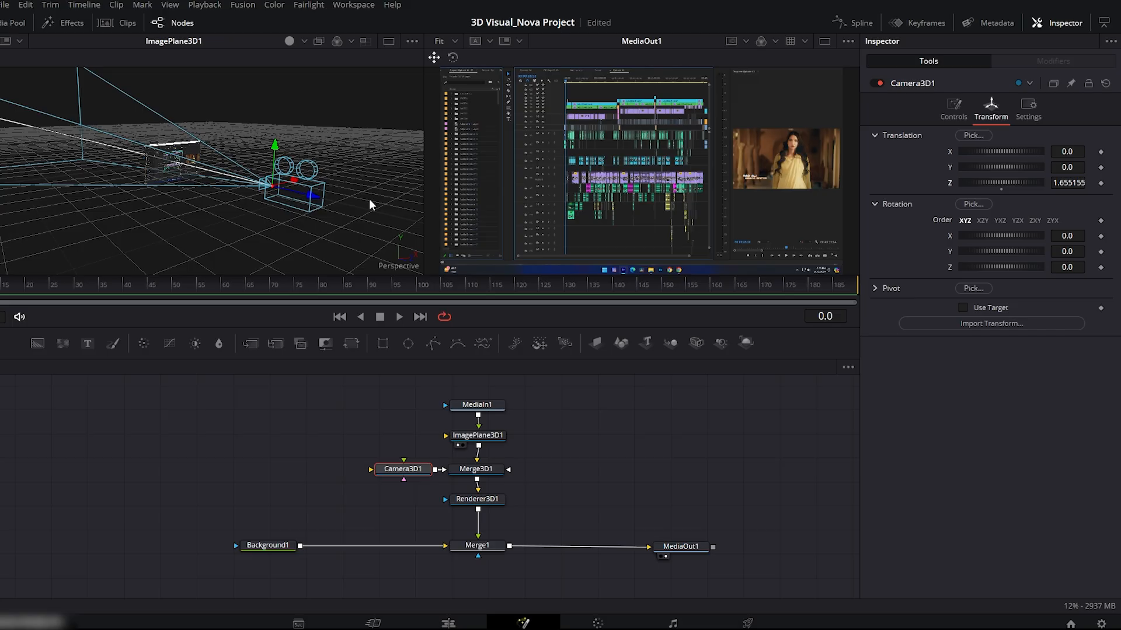
{"action": "left_click_drag", "start_coordinate": [300, 179], "coordinate": [307, 203]}
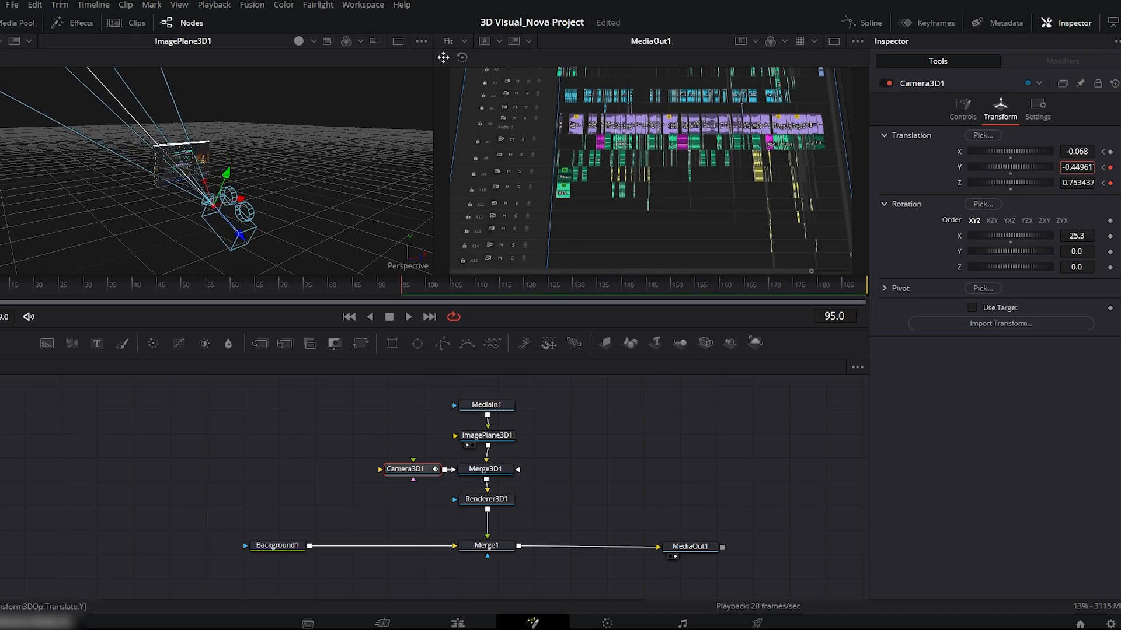
- Confirm Camera3D1's keyframed vertical position at frame 95
{"action": "left_click", "coordinate": [651, 285]}
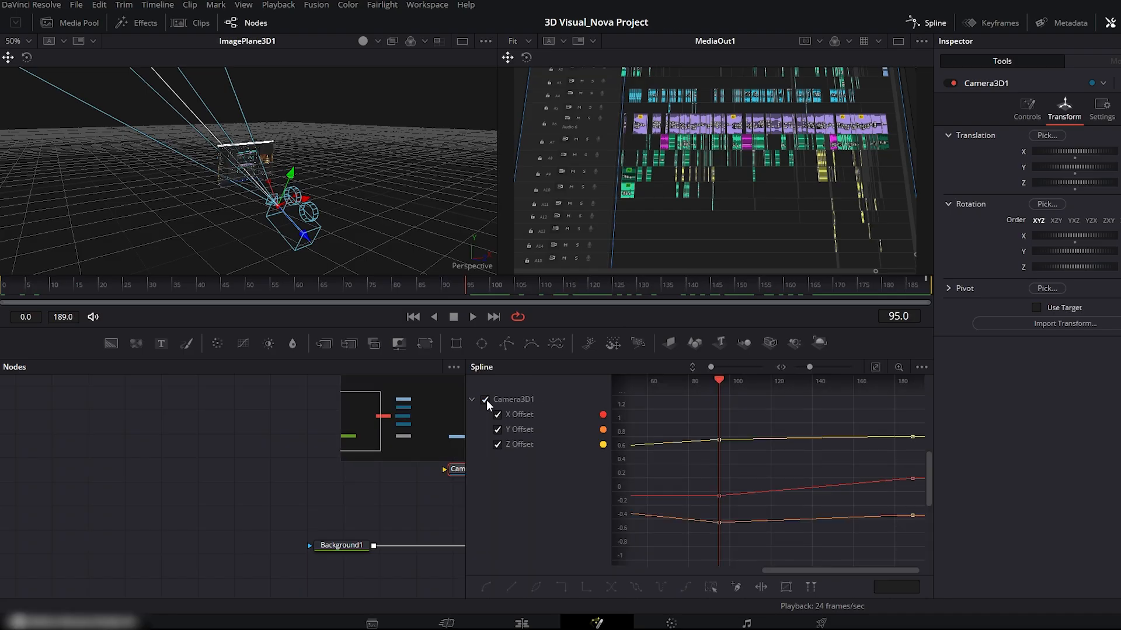
{"action": "mouse_move", "coordinate": [878, 370]}
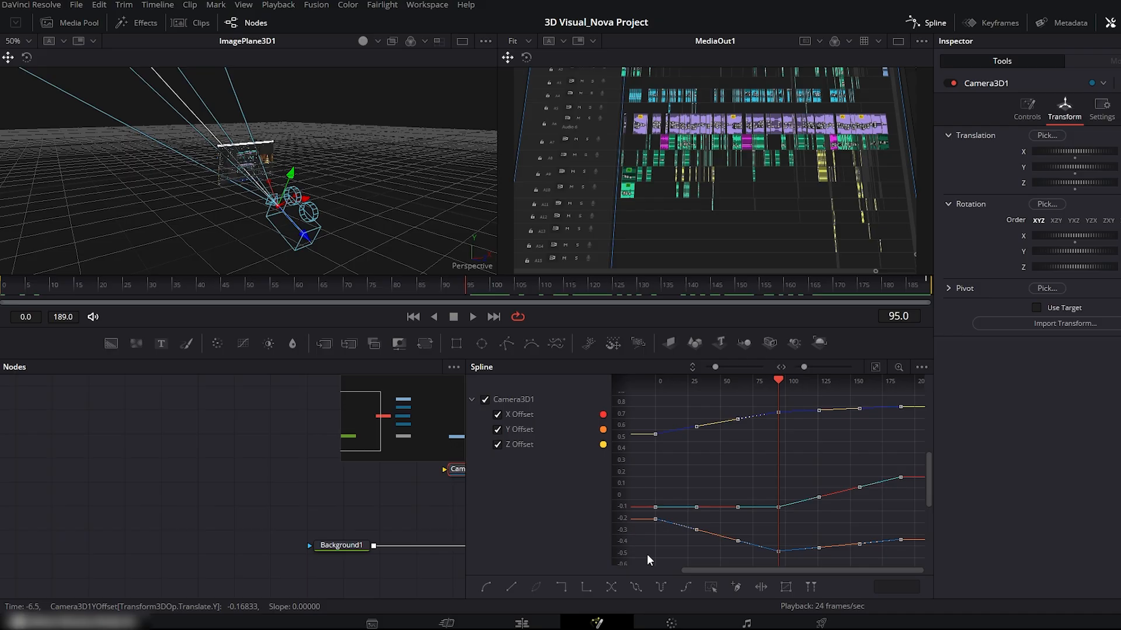
- Smooth all Camera3D1 offset keyframes in the Spline editor and preview the eased move
{"action": "left_click", "coordinate": [486, 587]}
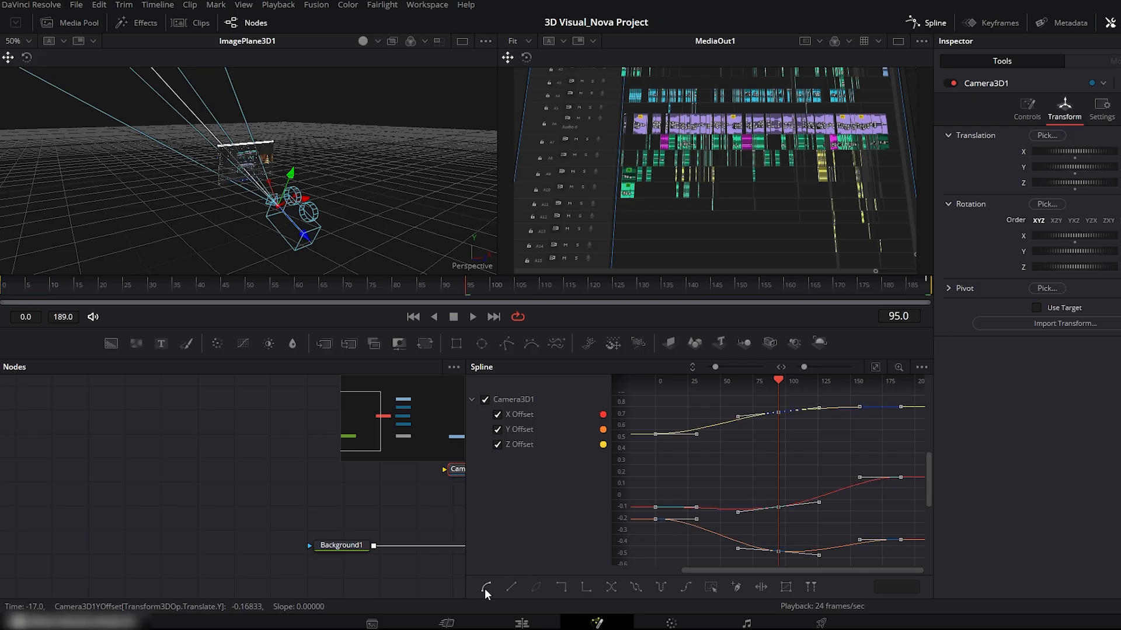
{"action": "left_click", "coordinate": [486, 588]}
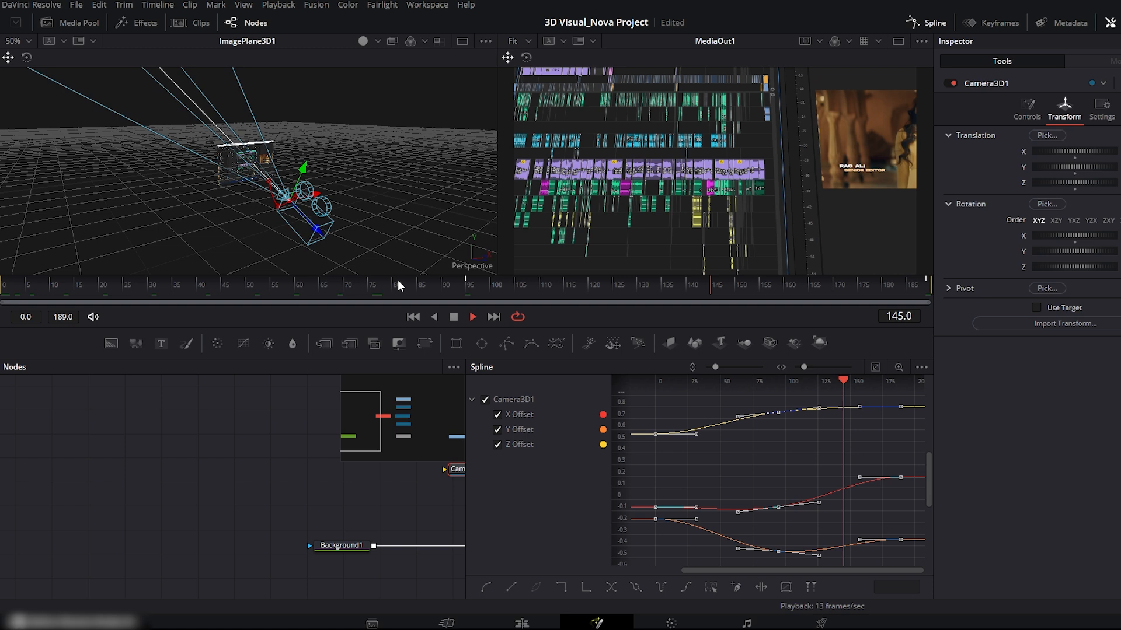
{"action": "left_click", "coordinate": [425, 285]}
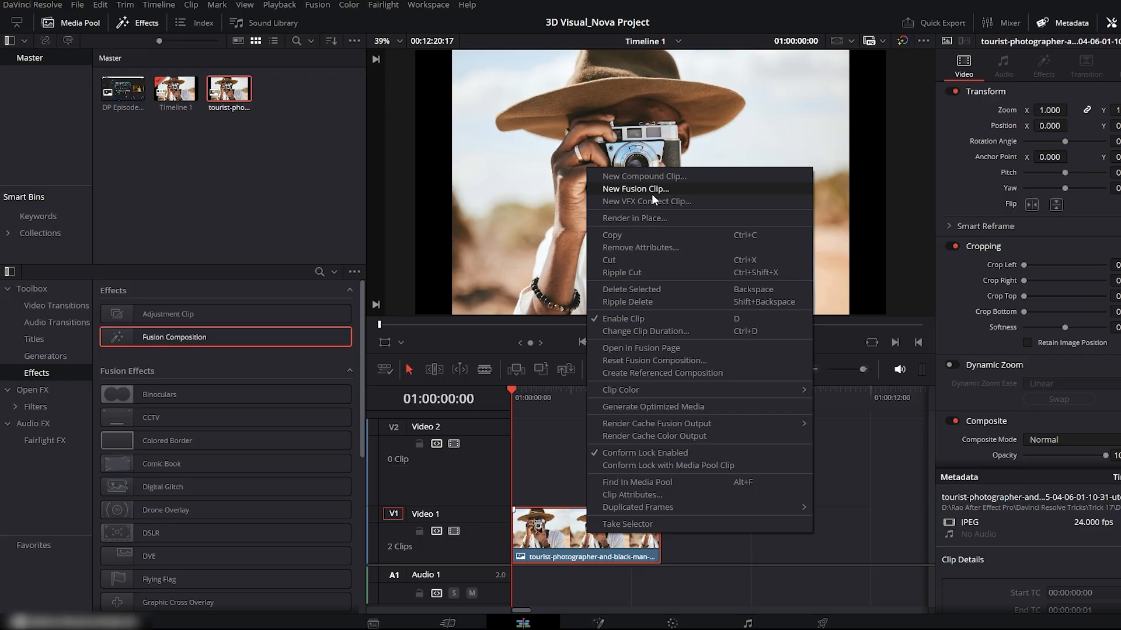
- Convert the tourist-photographer photo on Video 1 into a new Fusion clip
{"action": "left_click", "coordinate": [635, 188]}
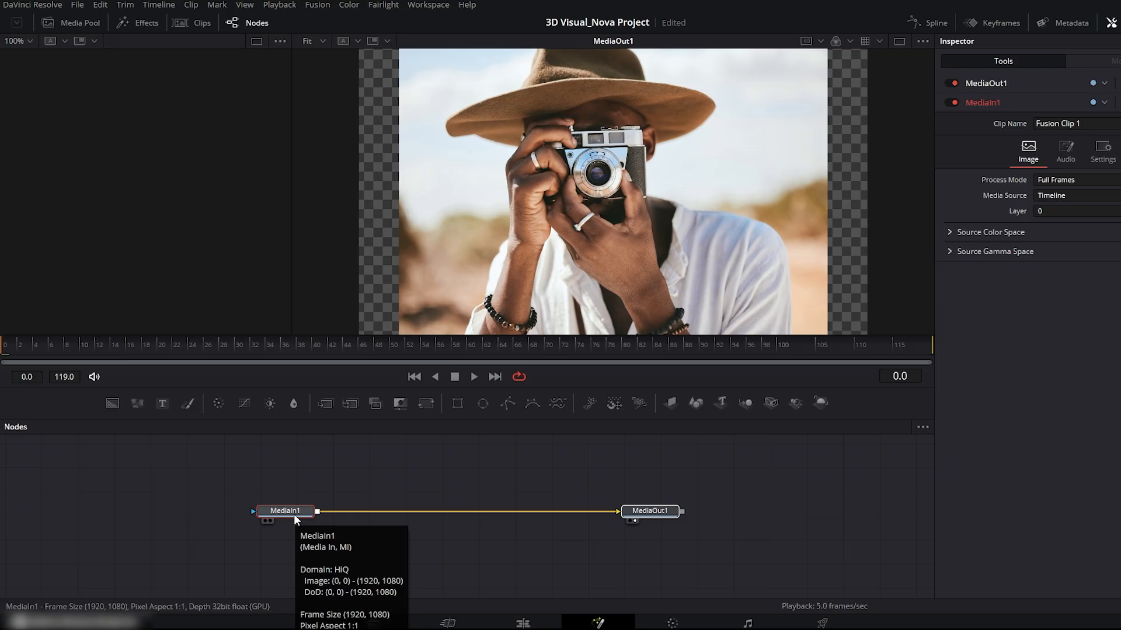
{"action": "mouse_move", "coordinate": [491, 446]}
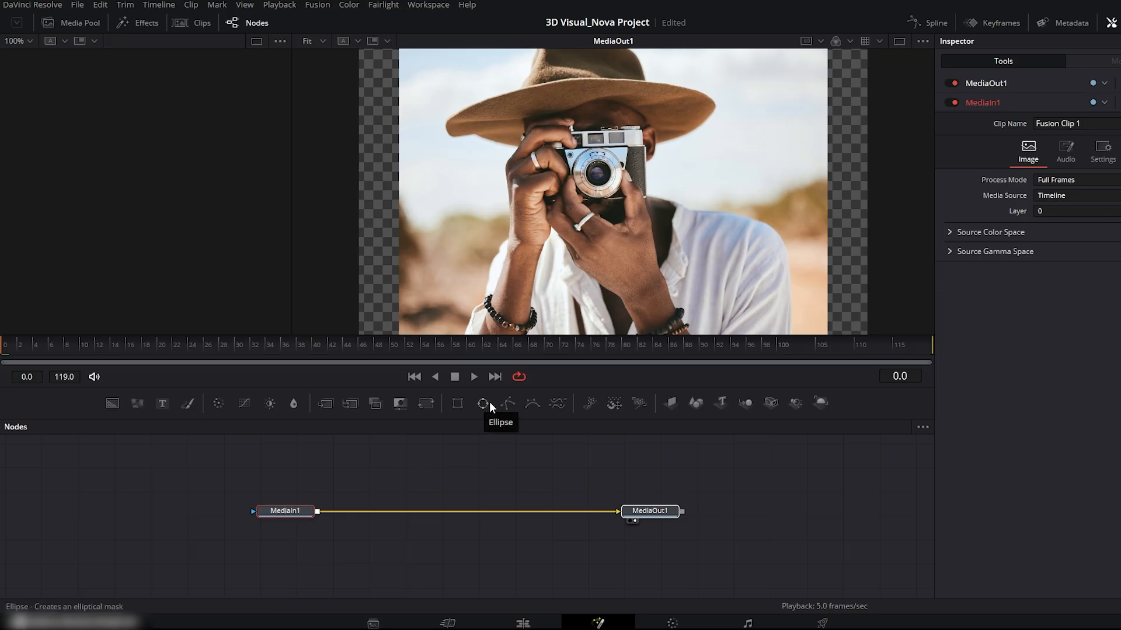
{"action": "mouse_move", "coordinate": [524, 409]}
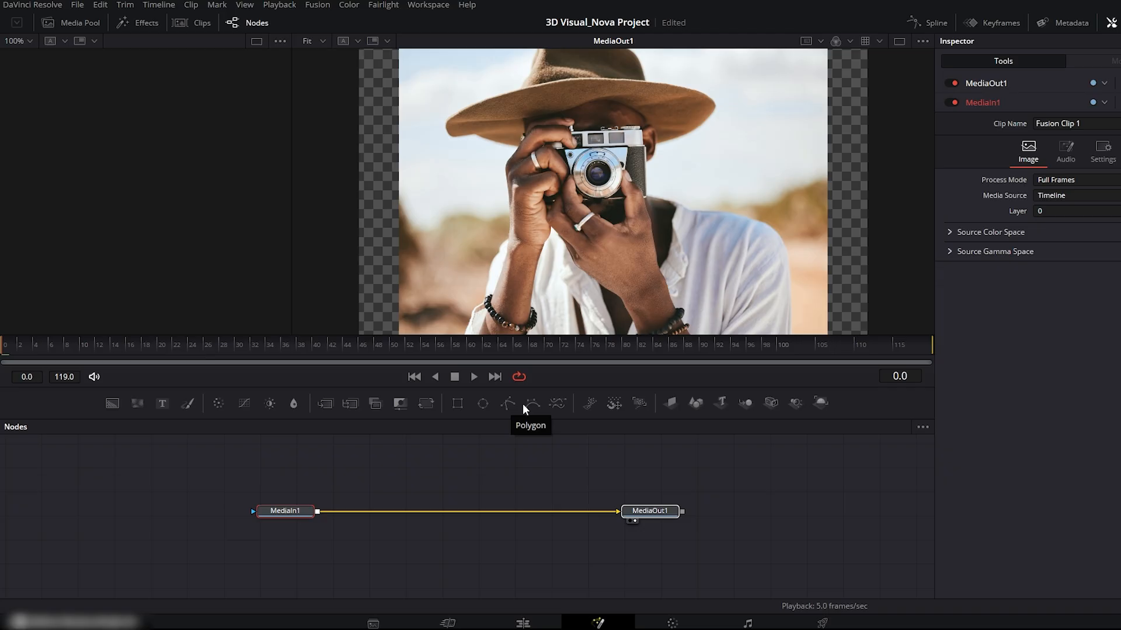
{"action": "mouse_move", "coordinate": [532, 404]}
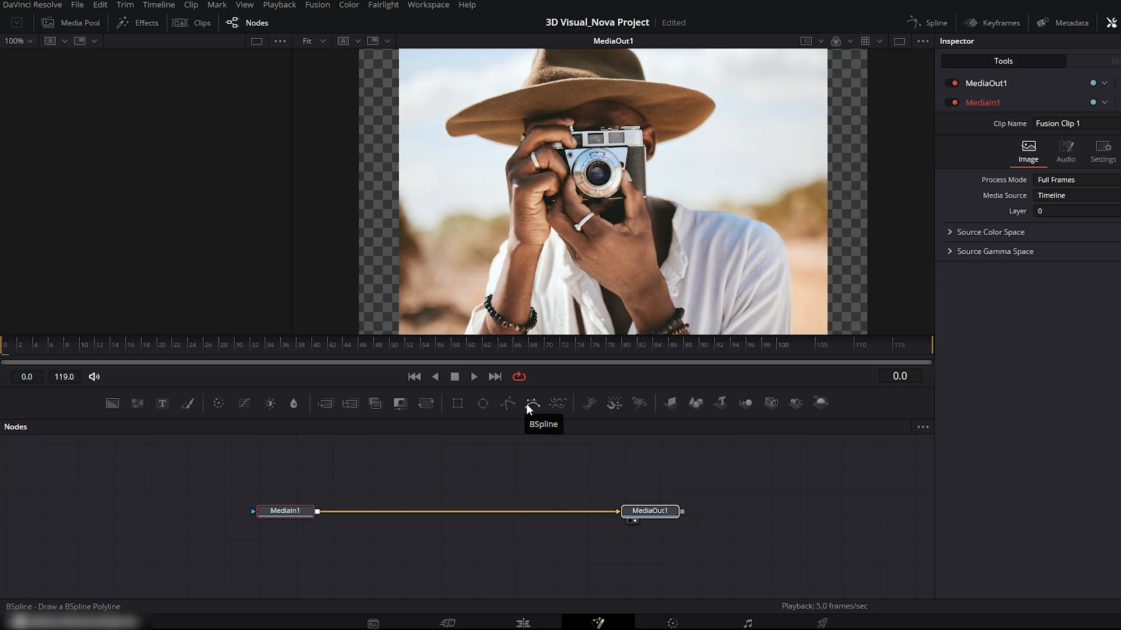
{"action": "mouse_move", "coordinate": [496, 407]}
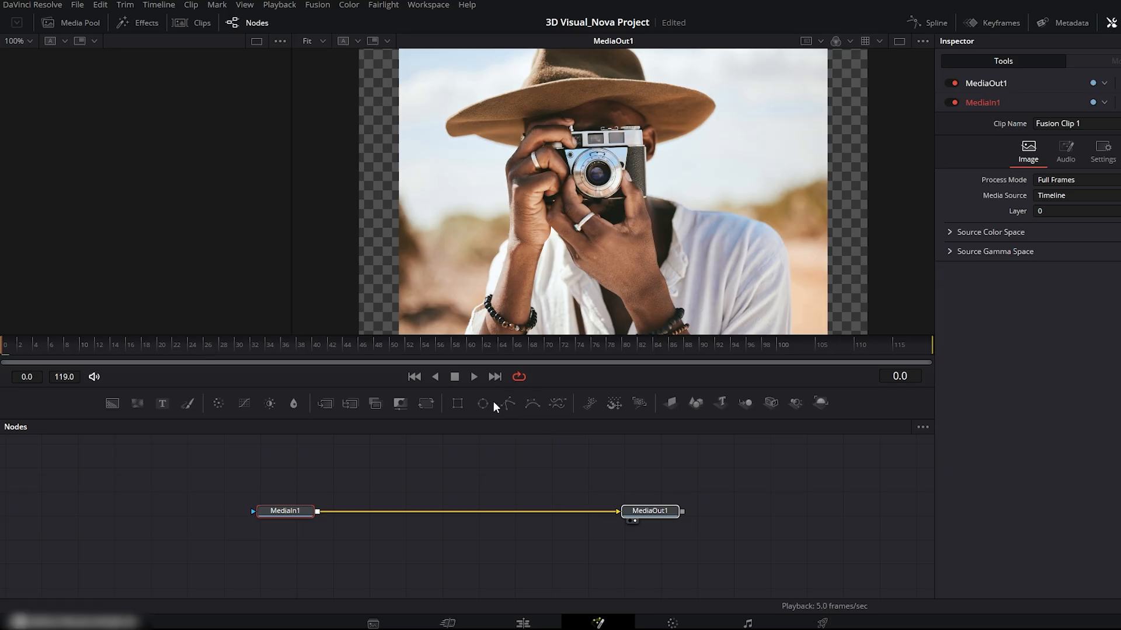
- Add Ellipse1 as a mask on MediaIn1 and shrink it onto the camera lens
{"action": "left_click", "coordinate": [482, 404]}
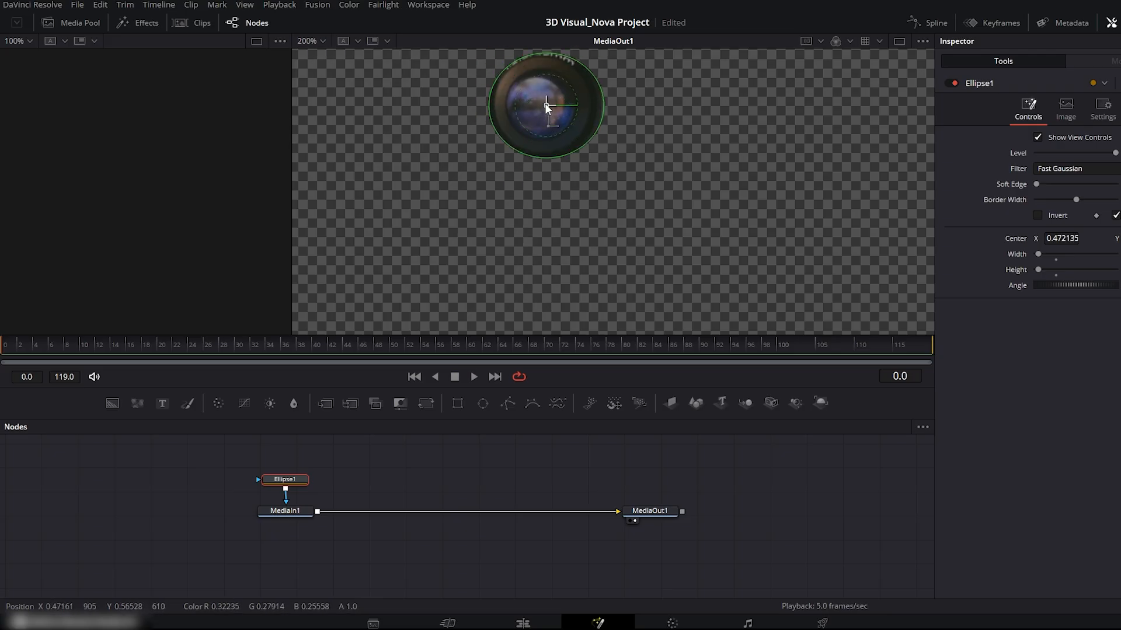
{"action": "left_click_drag", "start_coordinate": [546, 107], "coordinate": [550, 139]}
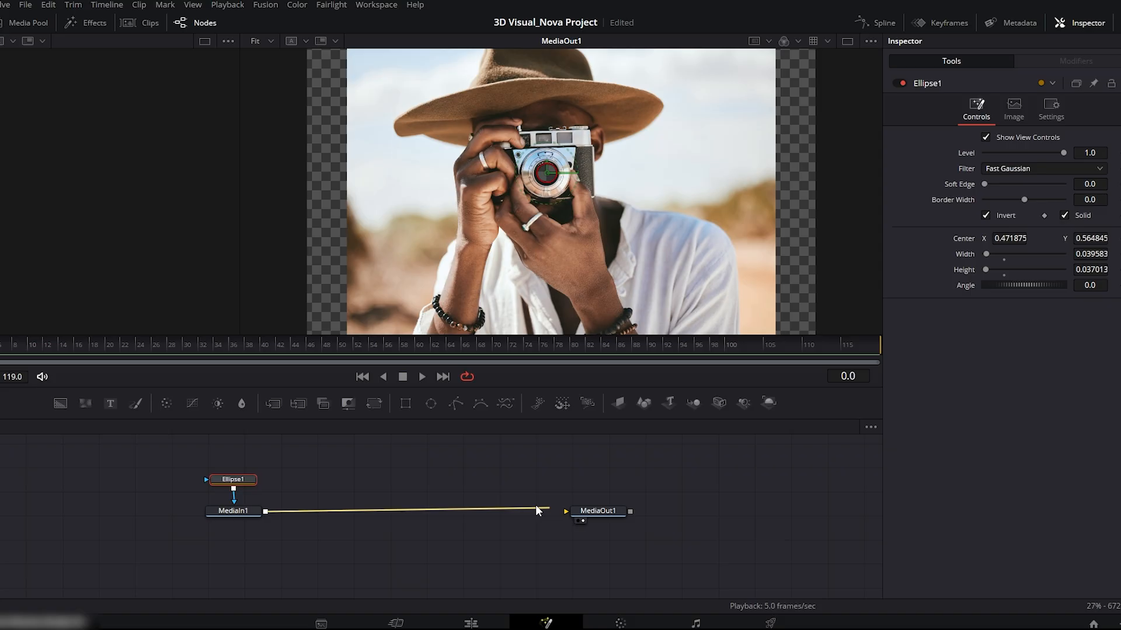
- Route the masked photo through ImagePlane3D1, Merge3D1 and Renderer3D1 into MediaOut1
{"action": "left_click", "coordinate": [233, 510]}
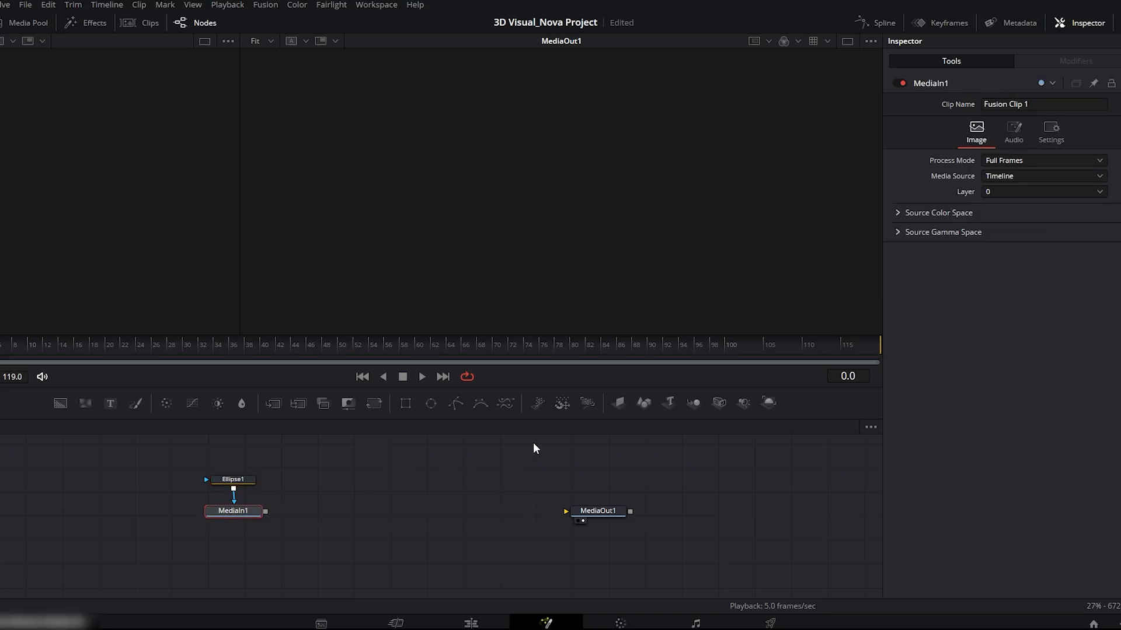
{"action": "left_click", "coordinate": [616, 403]}
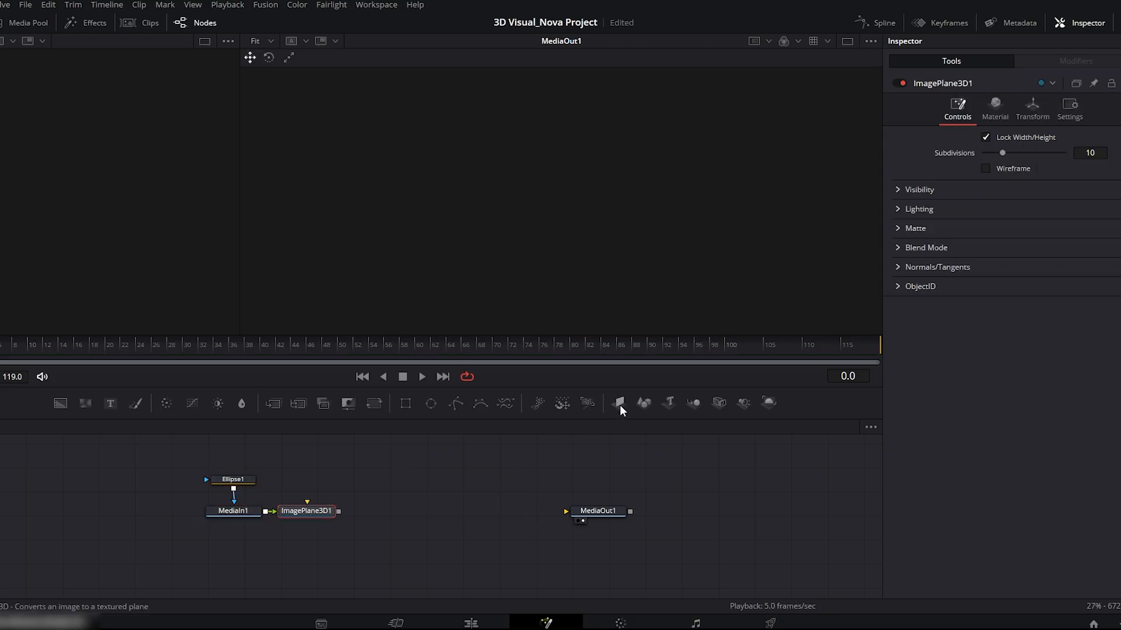
{"action": "left_click", "coordinate": [692, 403]}
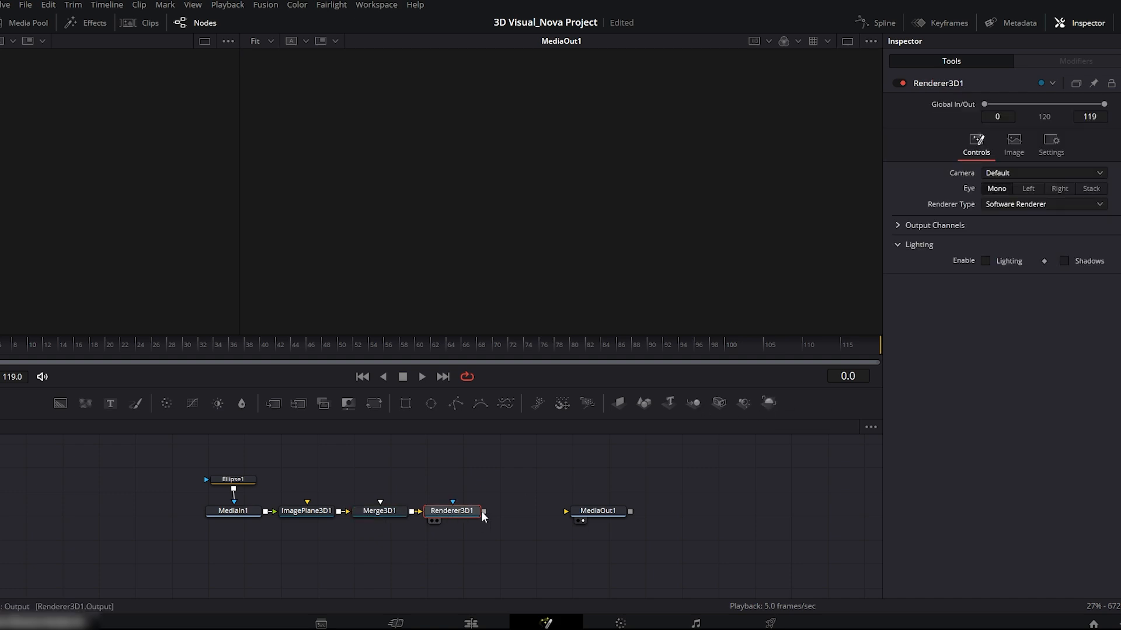
{"action": "left_click_drag", "start_coordinate": [483, 511], "coordinate": [565, 511]}
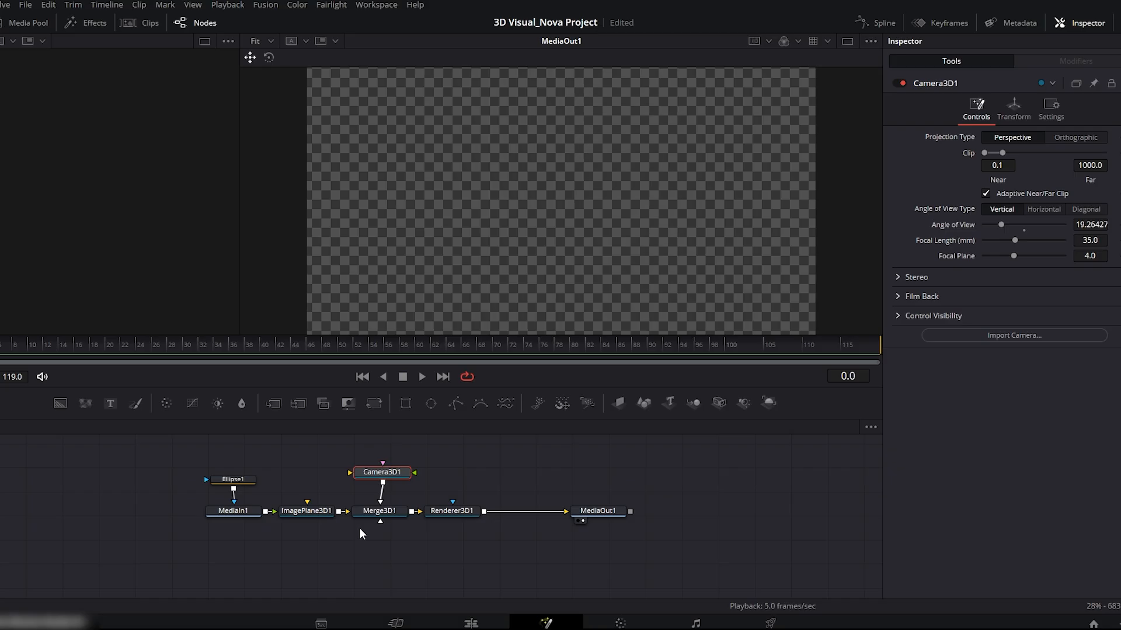
- View Merge3D1 and set Camera3D1 Translation Z to 0.99 with Y nudged to 0.03
{"action": "left_click", "coordinate": [379, 511]}
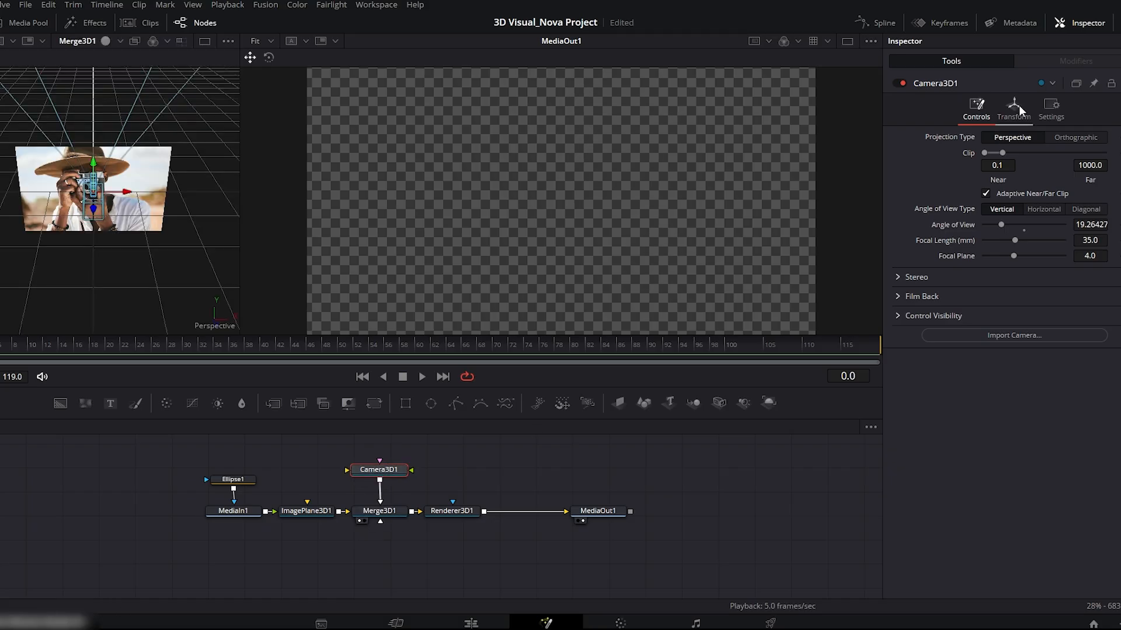
{"action": "left_click", "coordinate": [1013, 111]}
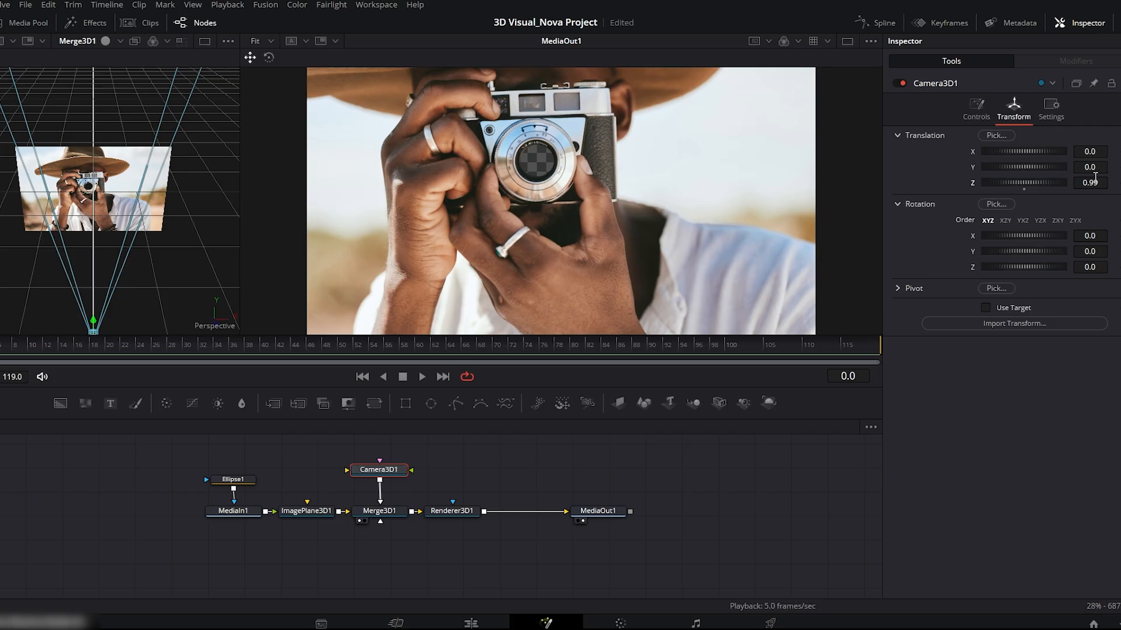
{"action": "left_click", "coordinate": [1088, 151]}
{"action": "type", "text": "-0.014"}
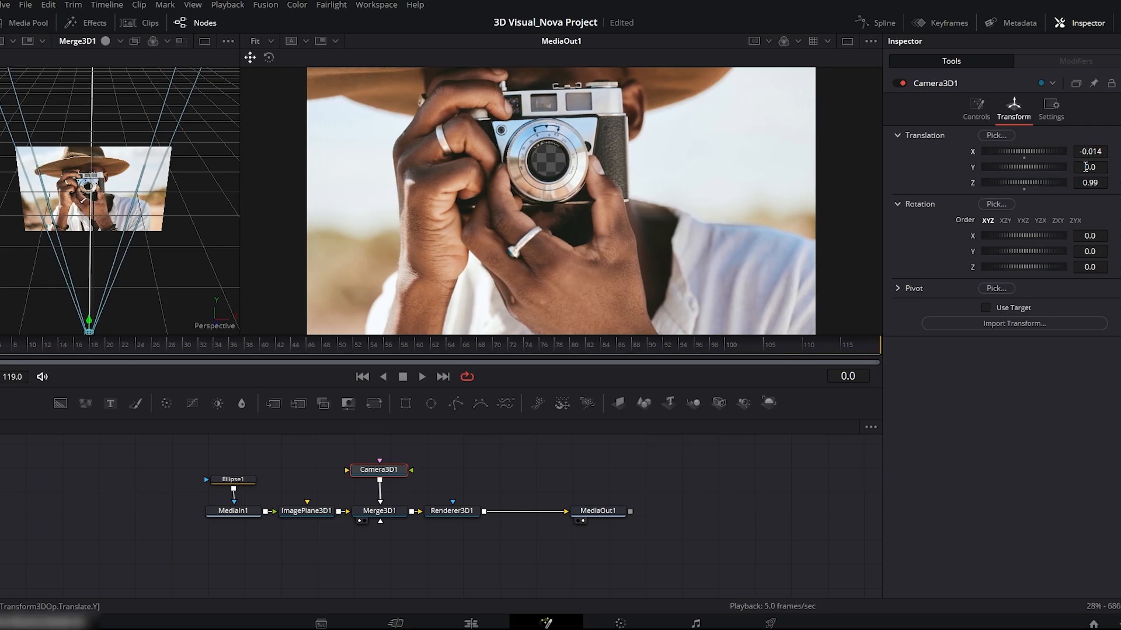
{"action": "type", "text": "0.03"}
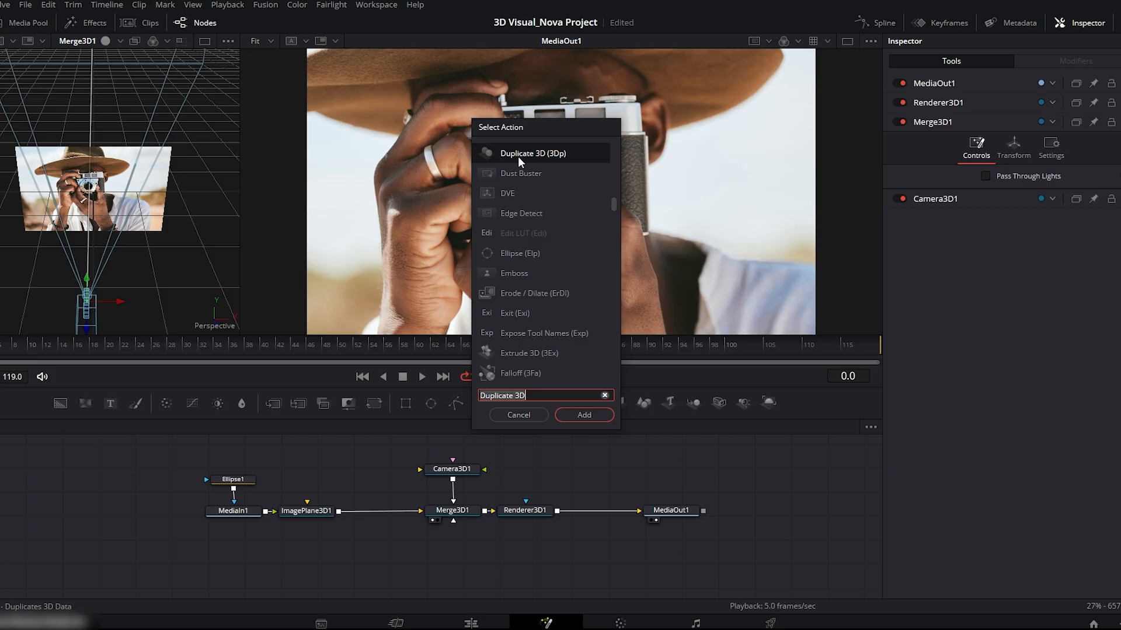
- Insert Duplicate3D1 after ImagePlane3D1 with 10 copies and a negative Z Offset spacing
{"action": "left_click", "coordinate": [583, 415]}
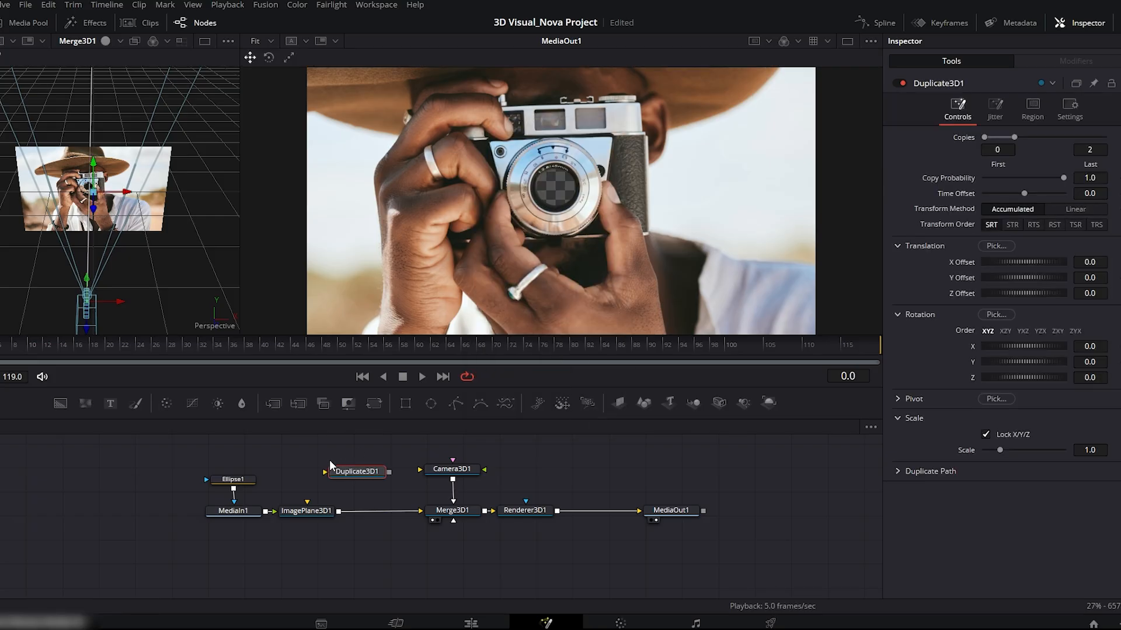
{"action": "left_click_drag", "start_coordinate": [356, 470], "coordinate": [377, 511]}
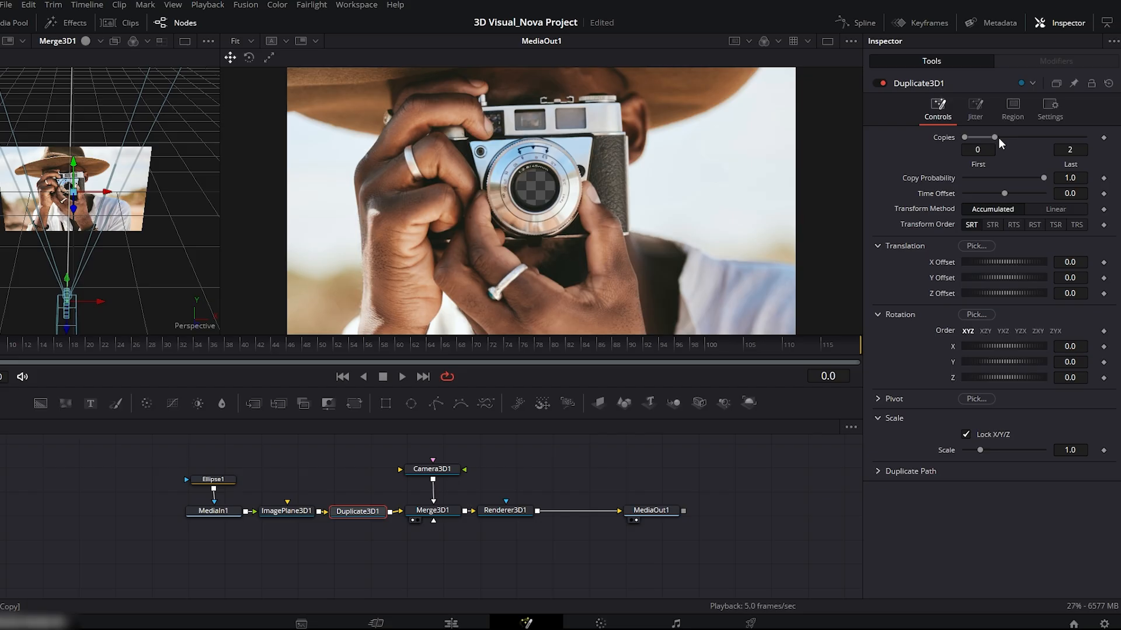
{"action": "left_click_drag", "start_coordinate": [994, 138], "coordinate": [1078, 138]}
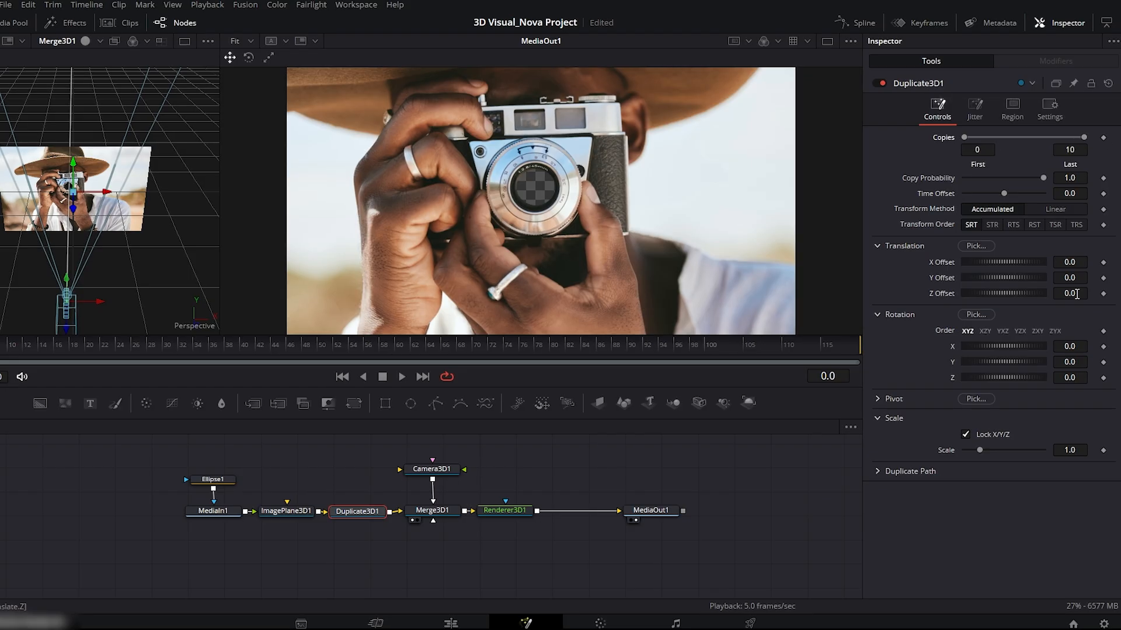
{"action": "left_click", "coordinate": [1071, 293]}
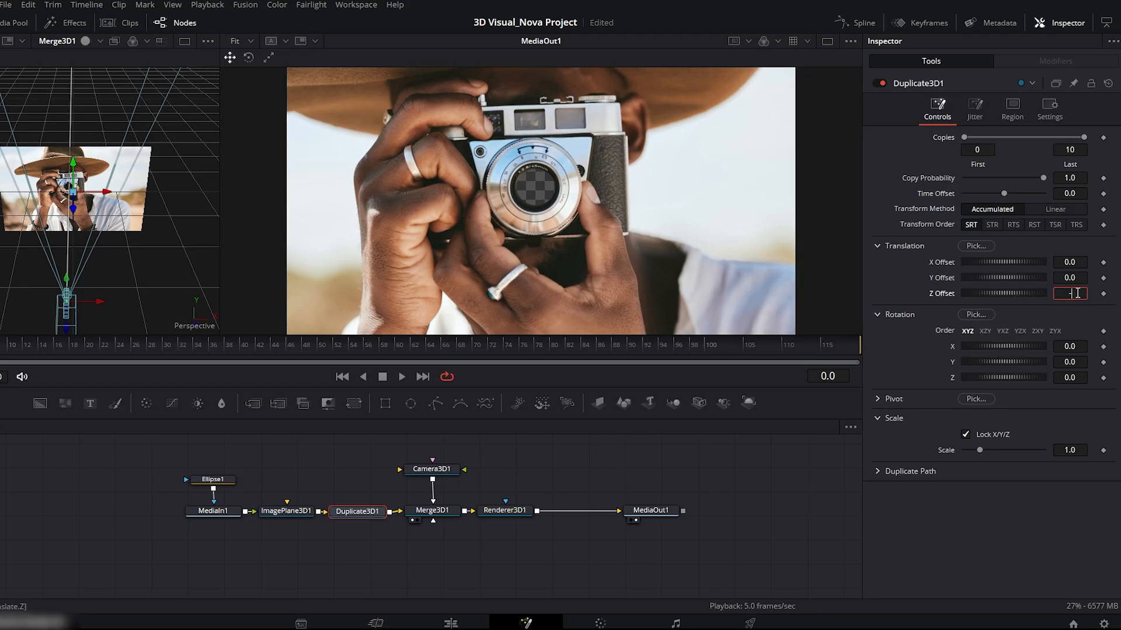
{"action": "type", "text": "-0.11"}
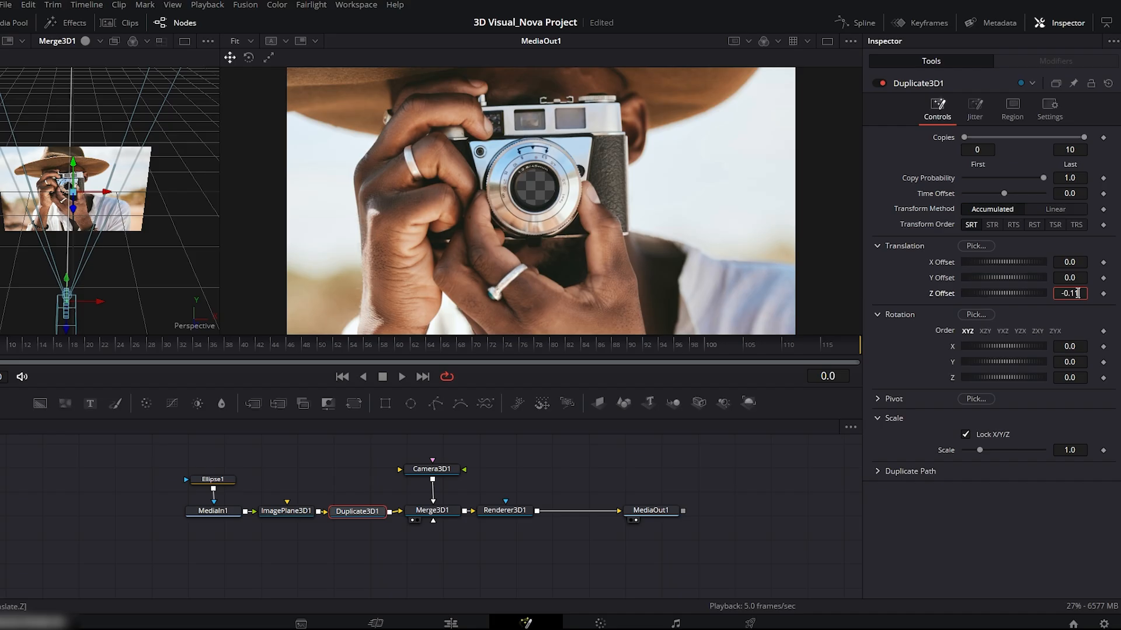
{"action": "type", "text": "-0.15"}
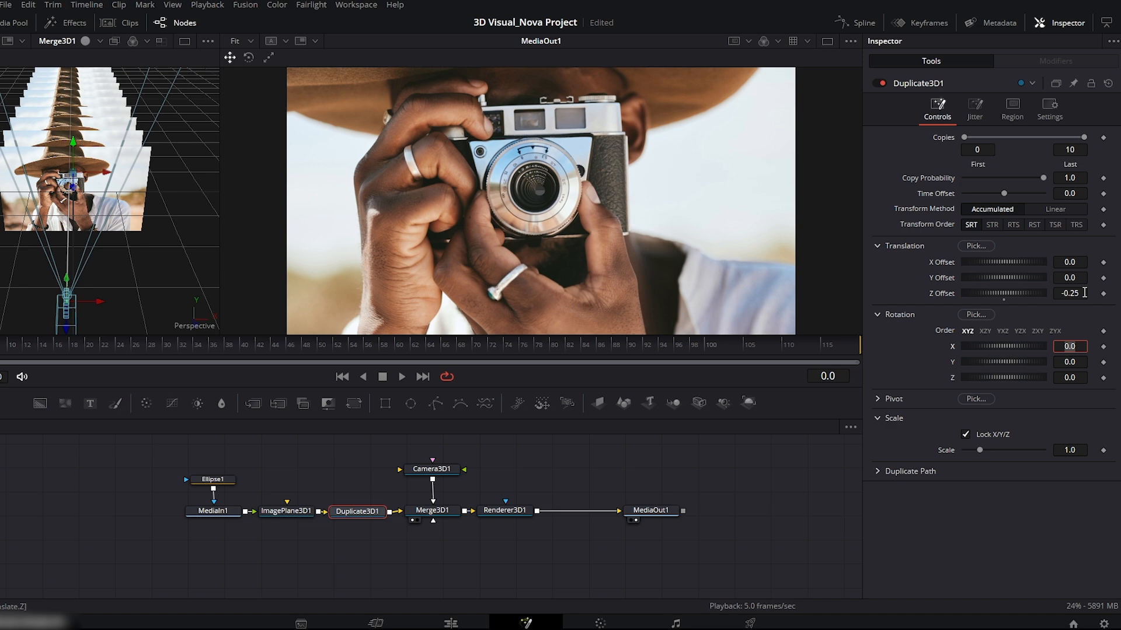
- Select Camera3D1 to keyframe its Translation Z through the stacked photos
{"action": "left_click", "coordinate": [432, 469]}
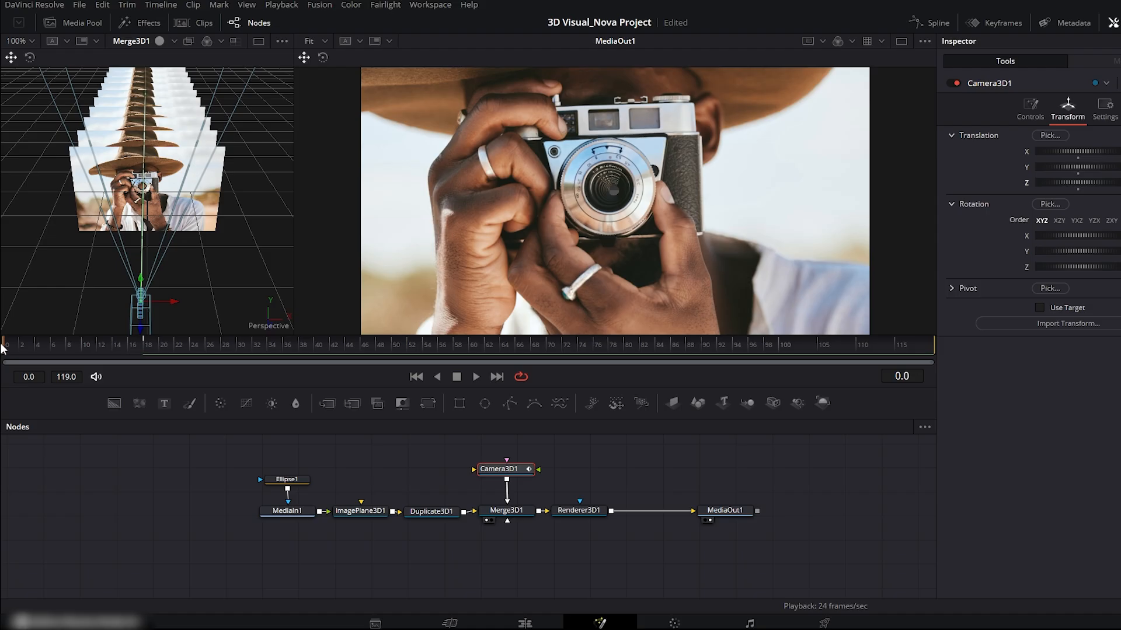
{"action": "mouse_move", "coordinate": [938, 21]}
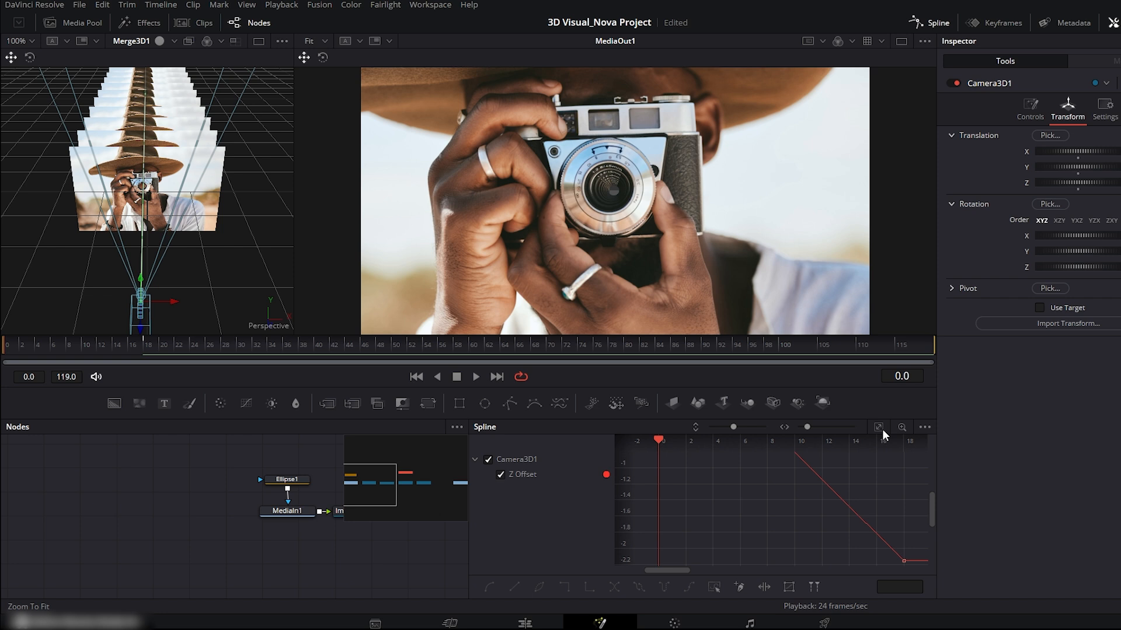
- Fit the Z Offset curve in the Spline editor and select its keyframes
{"action": "left_click", "coordinate": [878, 428]}
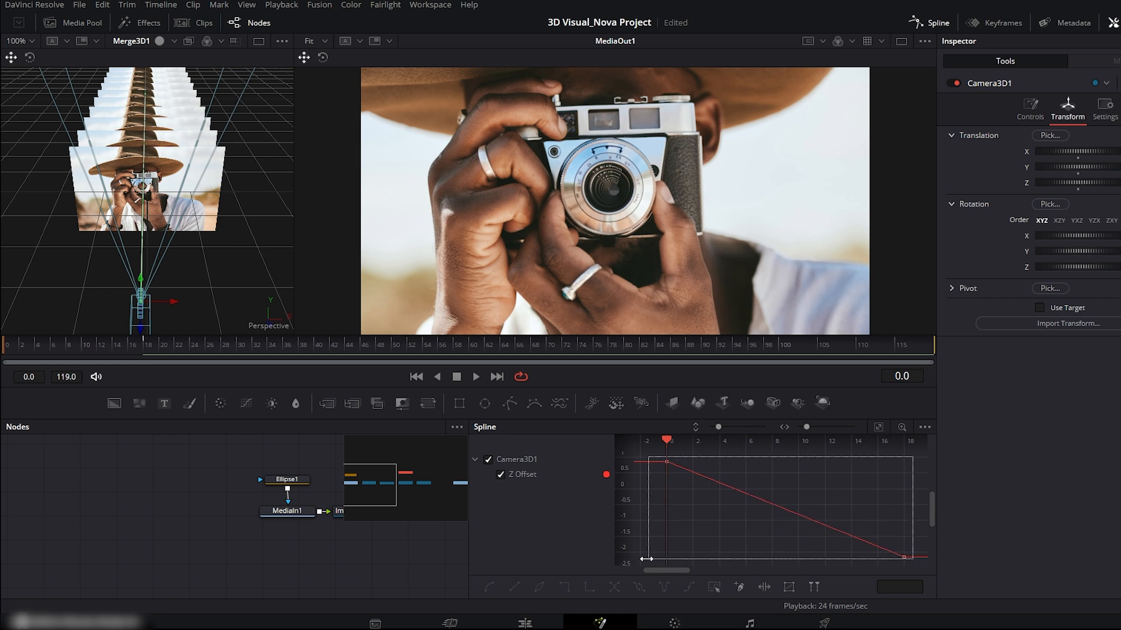
{"action": "left_click", "coordinate": [689, 587]}
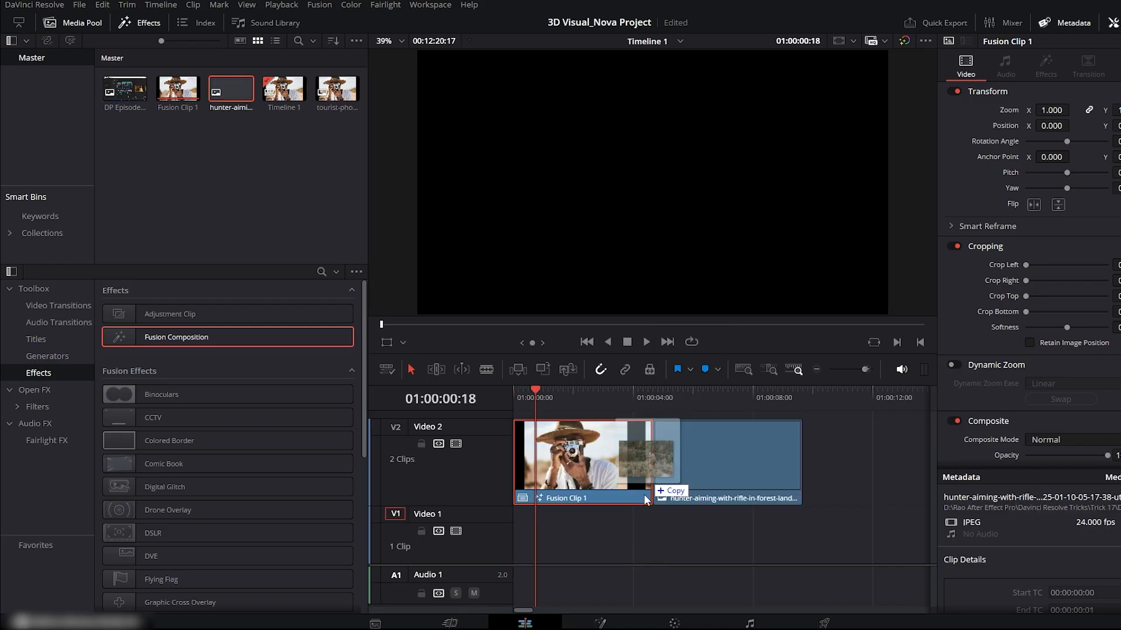
- Move Fusion Clip 1 onto V2 above the hunter photo on V1
{"action": "left_click_drag", "start_coordinate": [727, 460], "coordinate": [680, 536]}
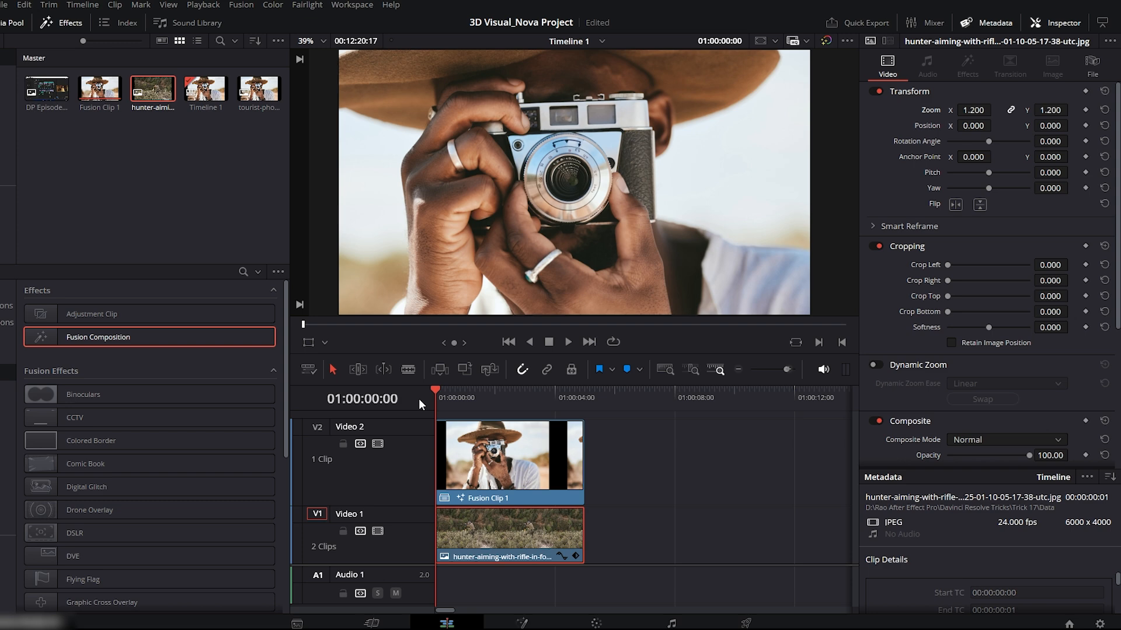
{"action": "left_click", "coordinate": [478, 398]}
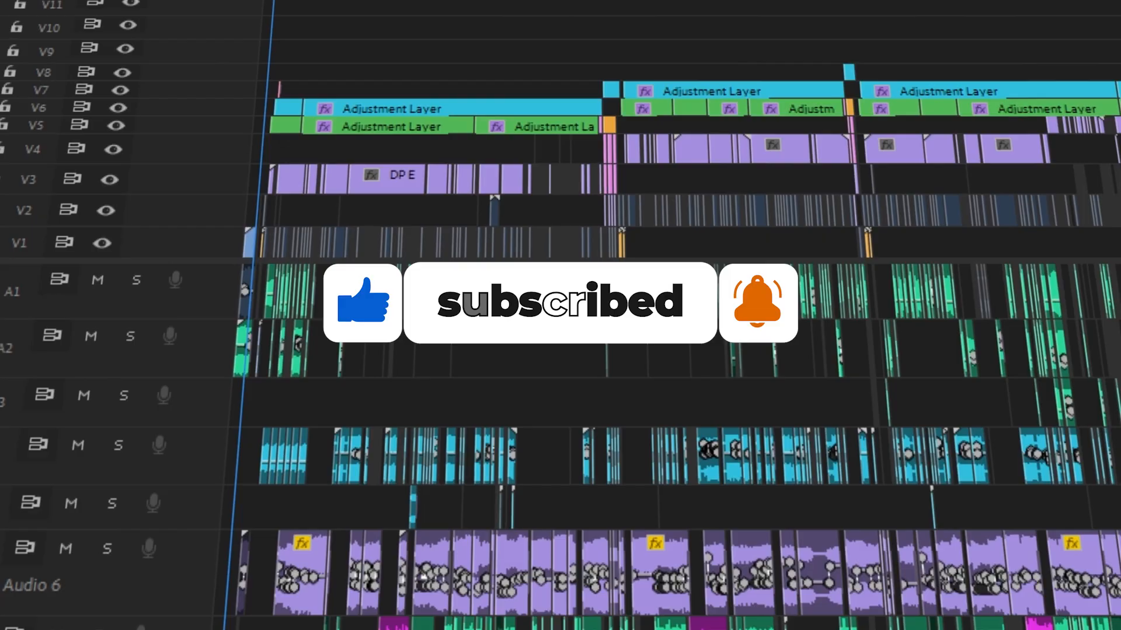
{"action": "scroll", "scroll_direction": "down", "scroll_amount": 3}
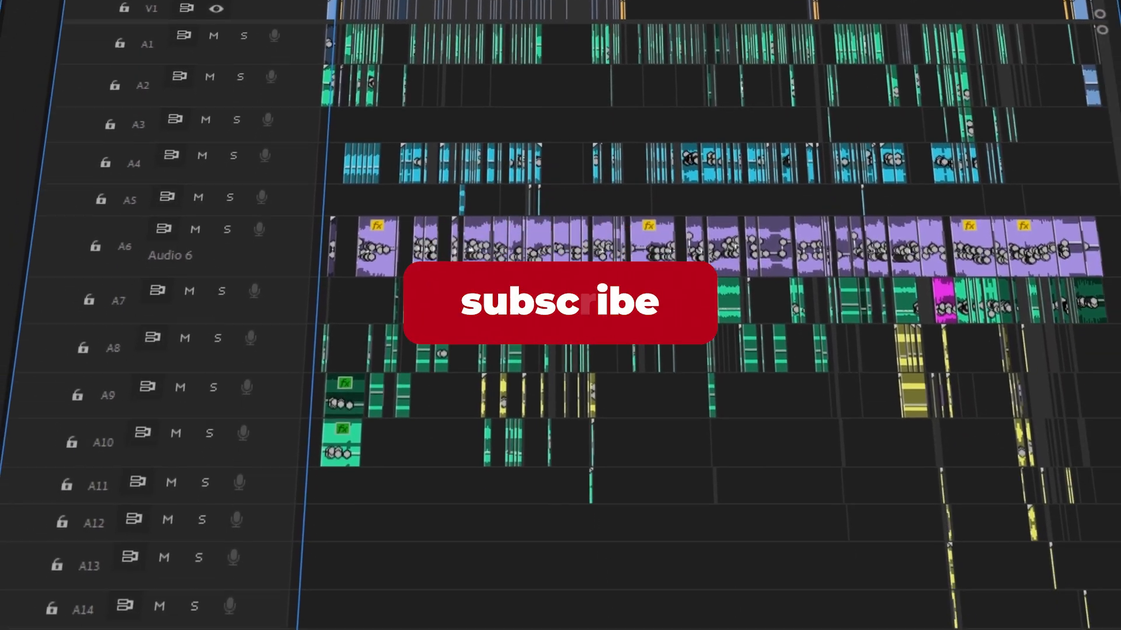